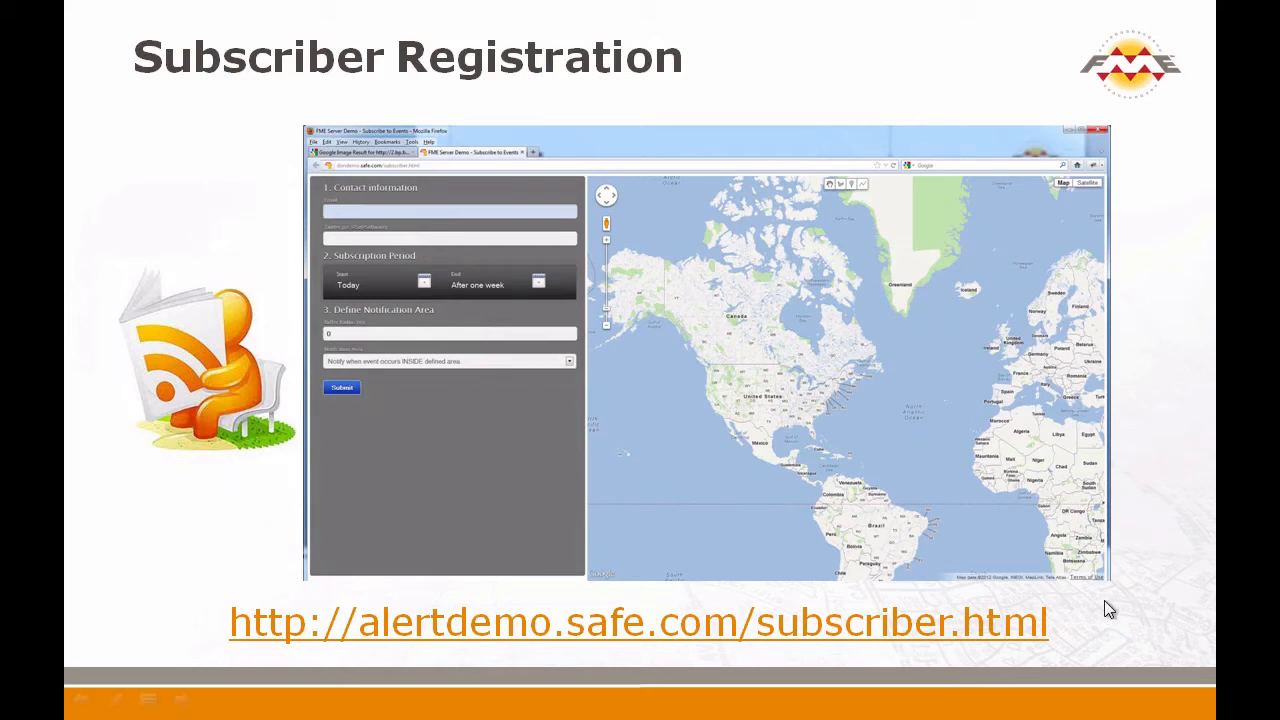
pyautogui.moveTo(497, 626)
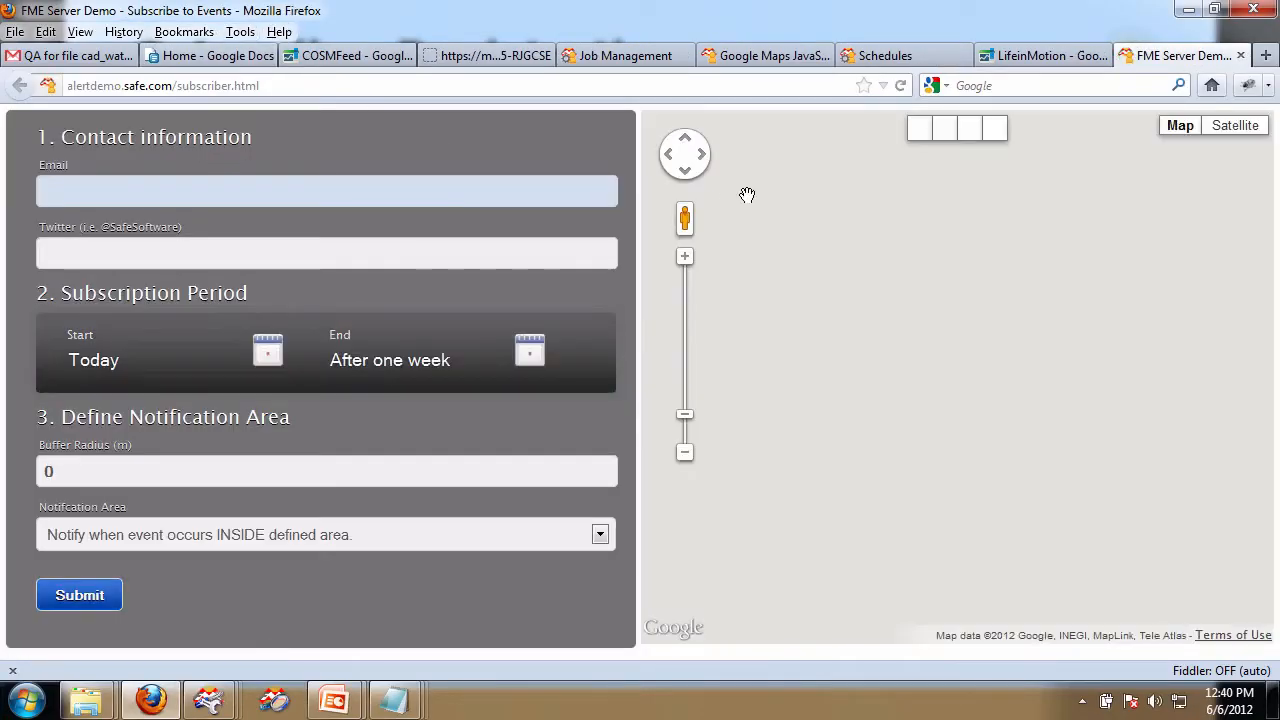
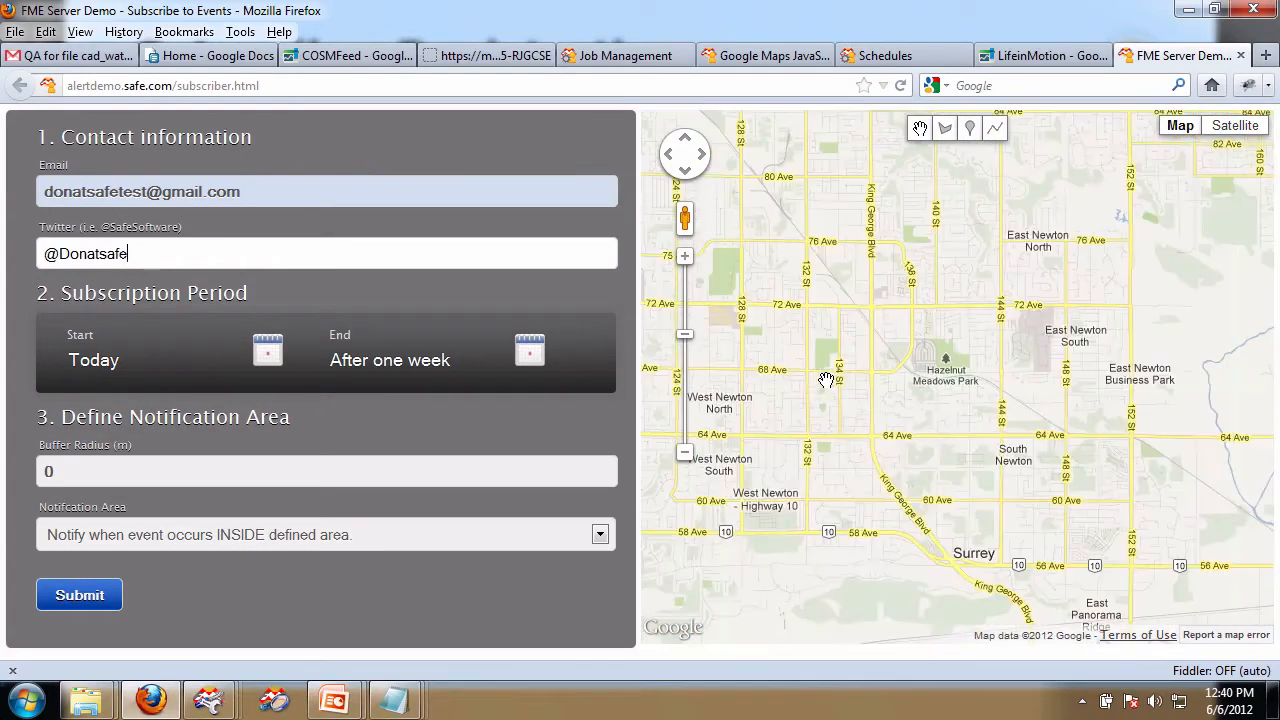
pyautogui.moveTo(819, 318)
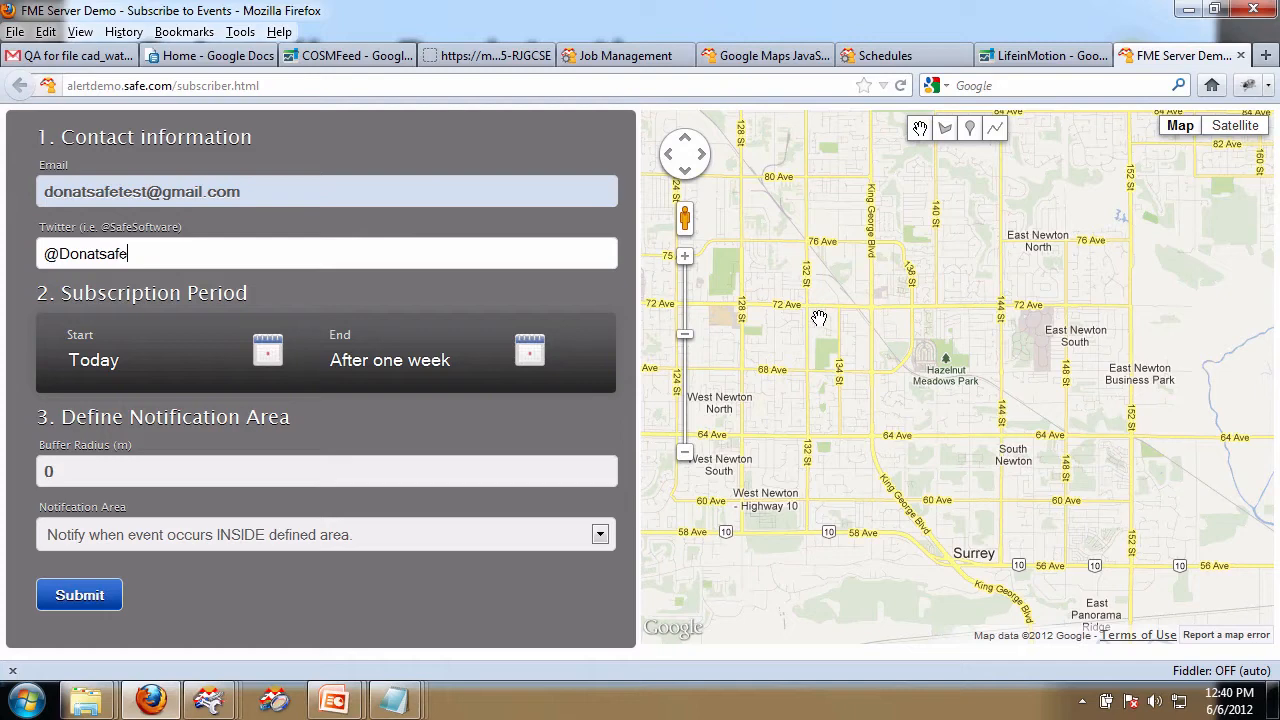
pyautogui.moveTo(820, 320); pyautogui.dragTo(862, 352)
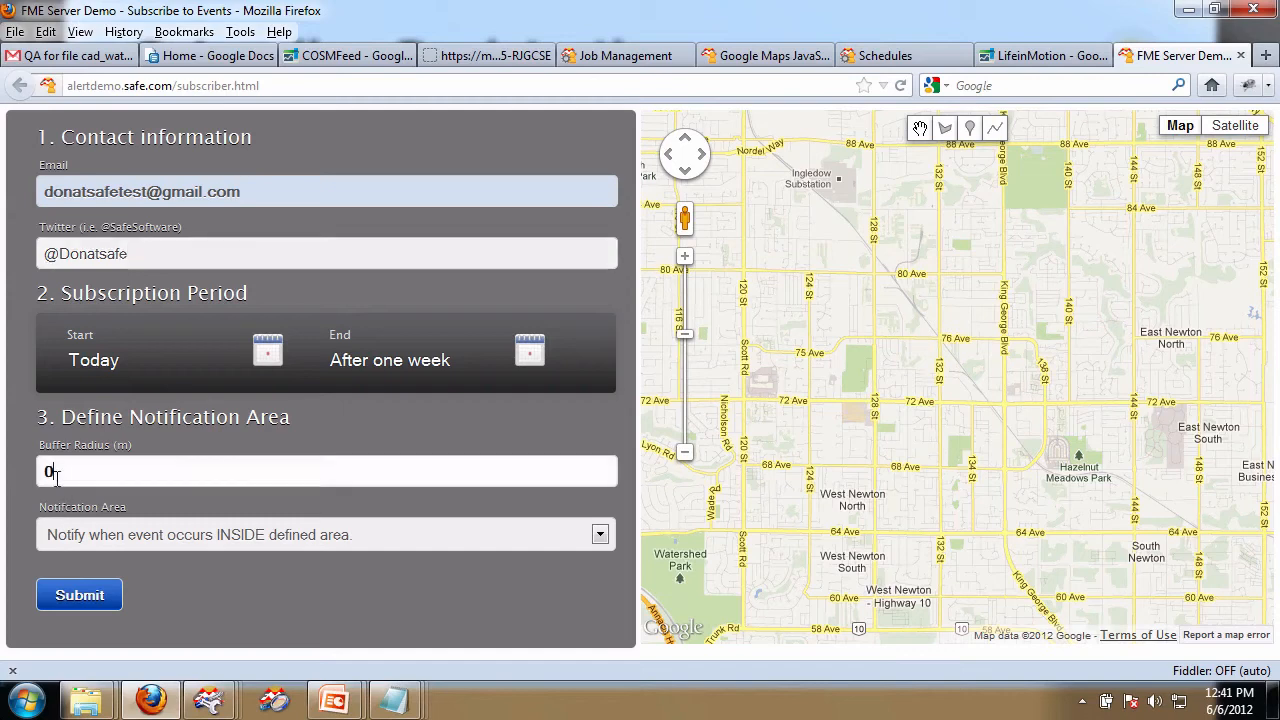
# Submit a subscription with a 30000 m buffer around a point in Surrey, dismissing the success message
pyautogui.write('30000')
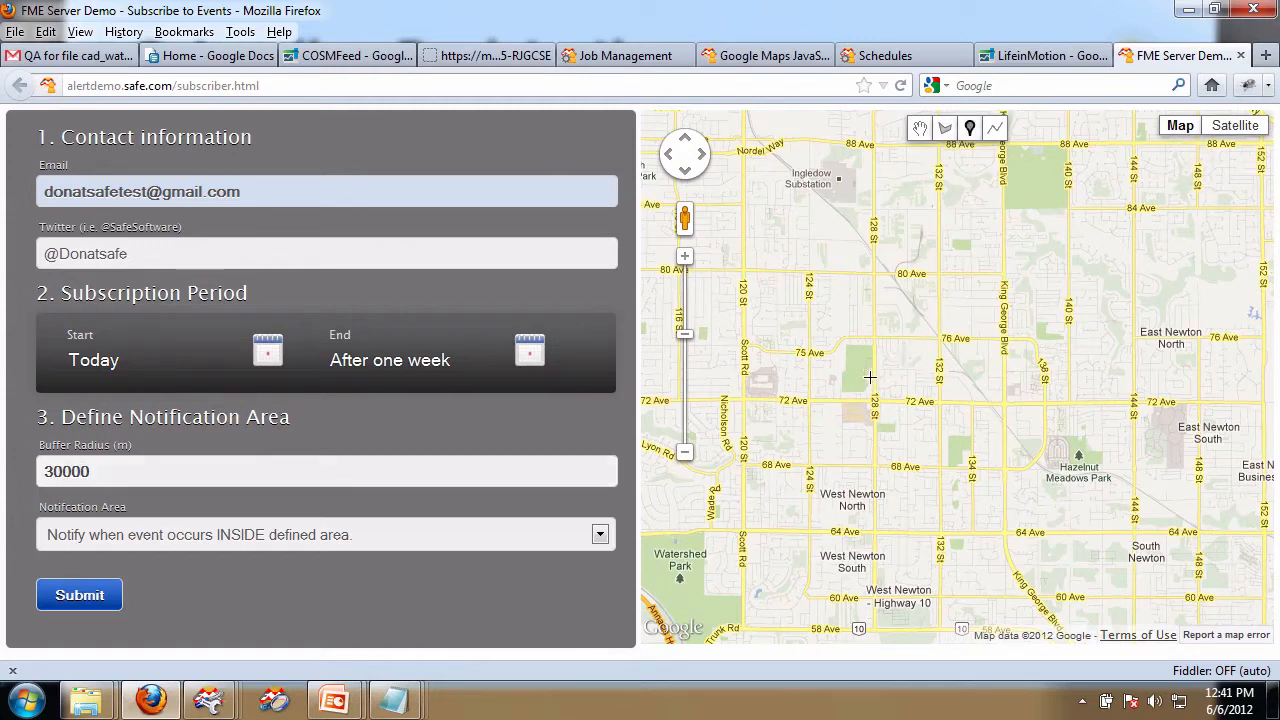
pyautogui.moveTo(865, 373)
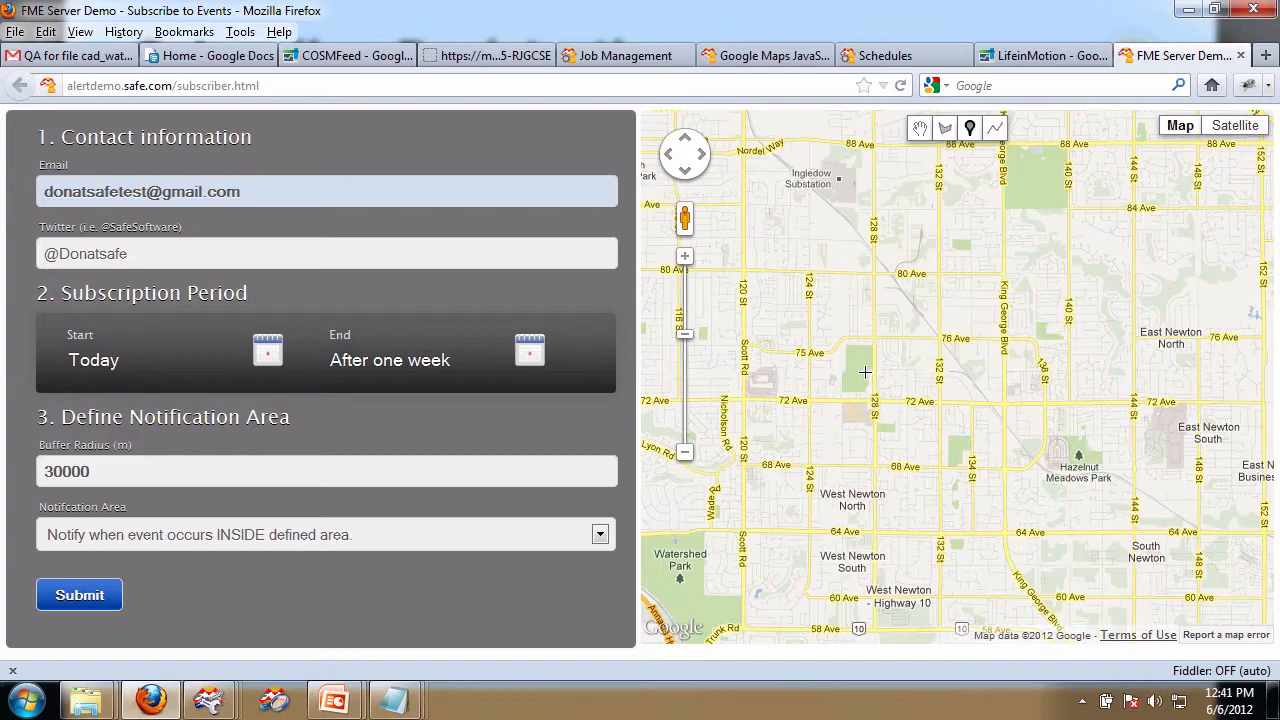
pyautogui.click(865, 372)
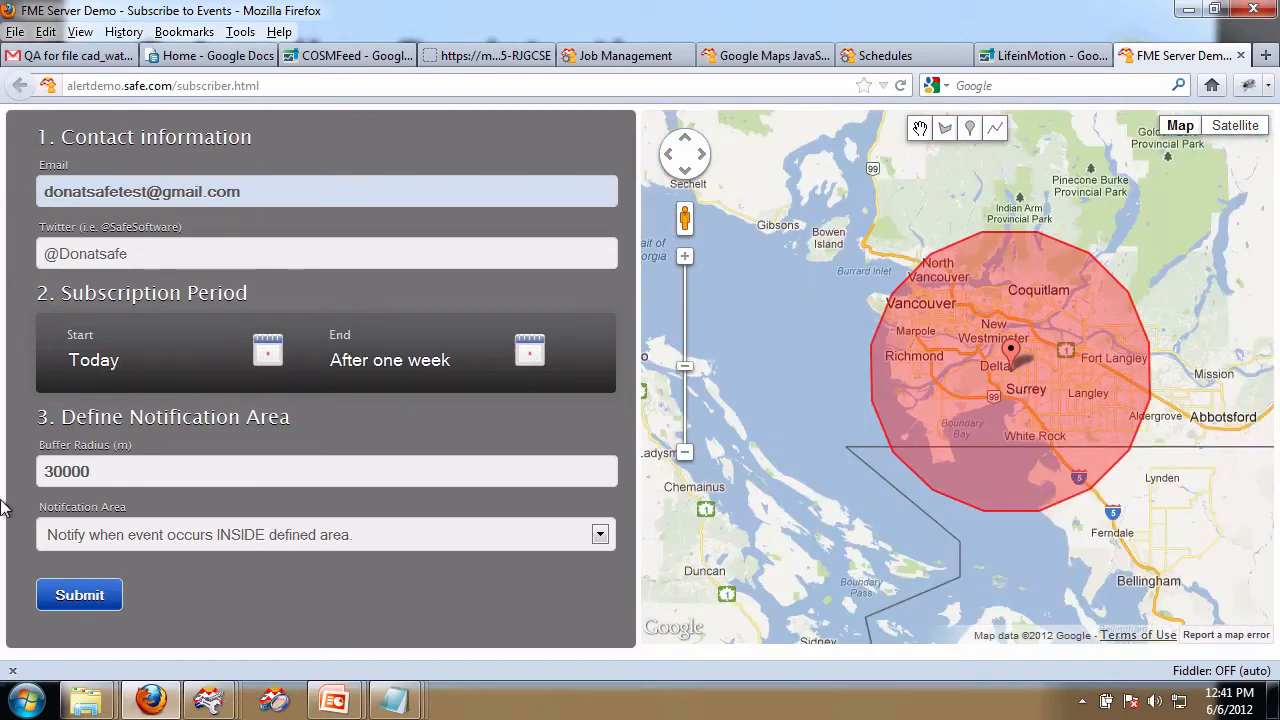
pyautogui.moveTo(220, 535)
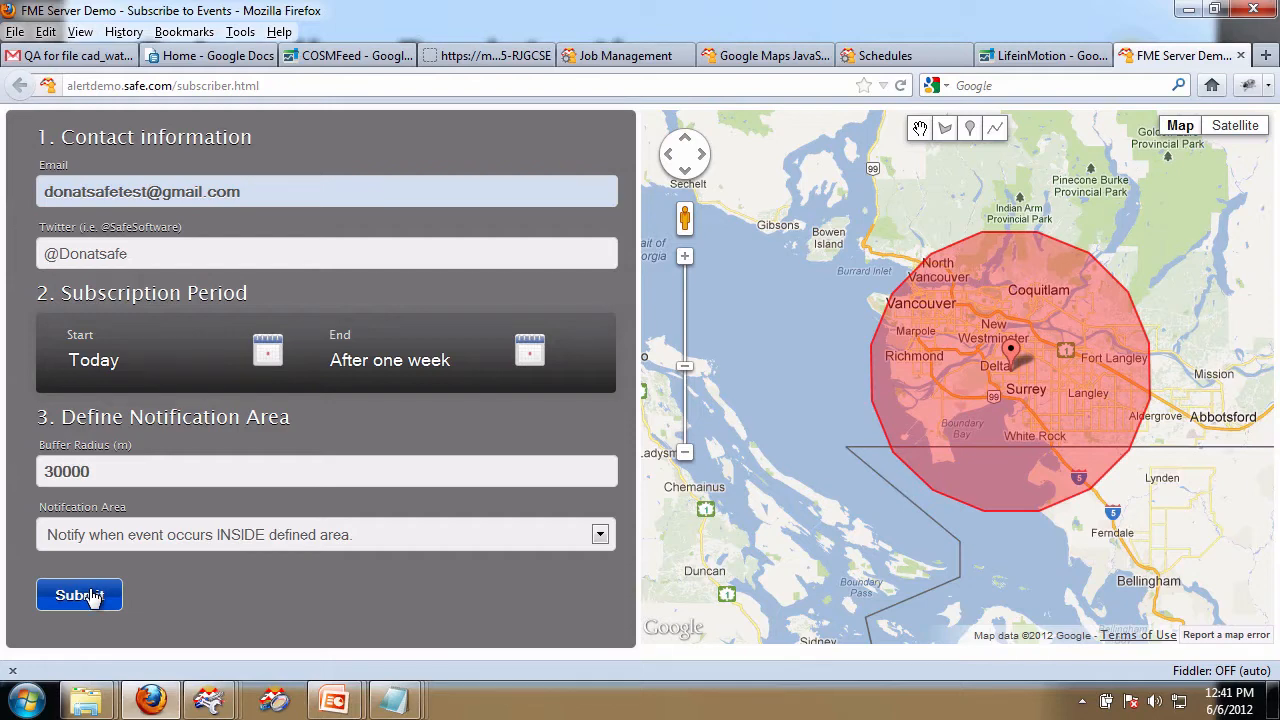
pyautogui.click(79, 595)
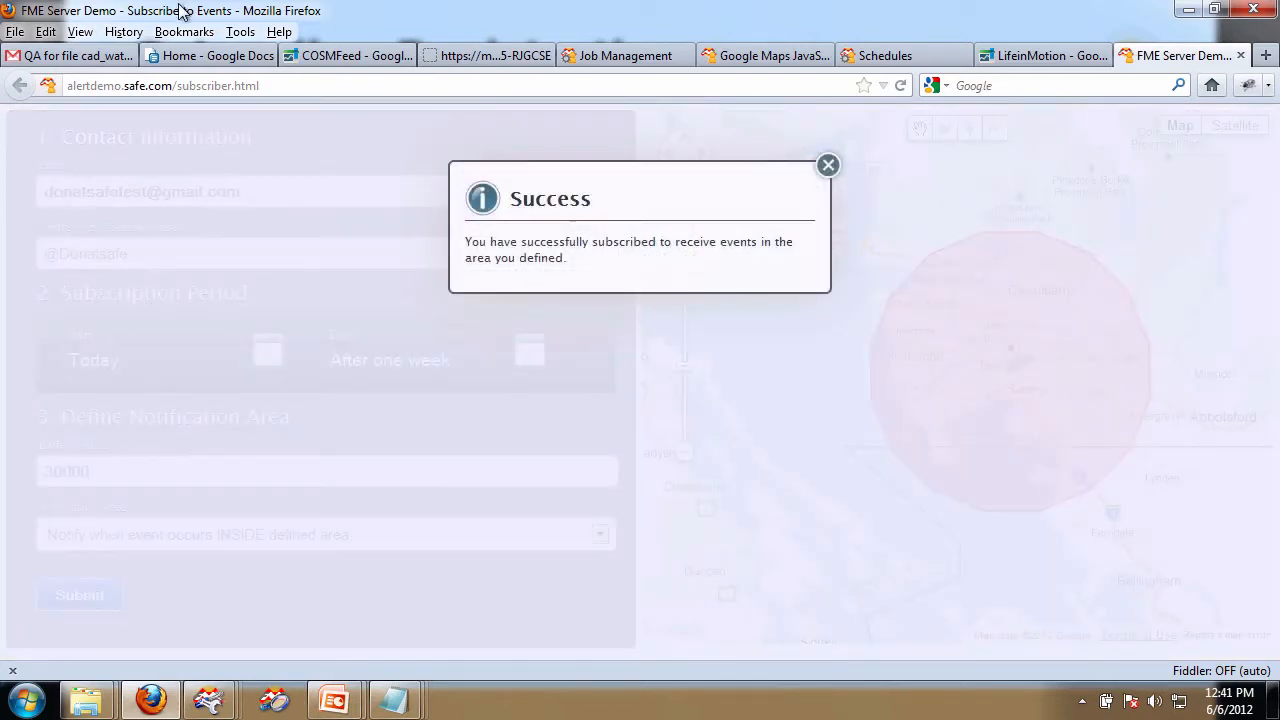
pyautogui.click(70, 55)
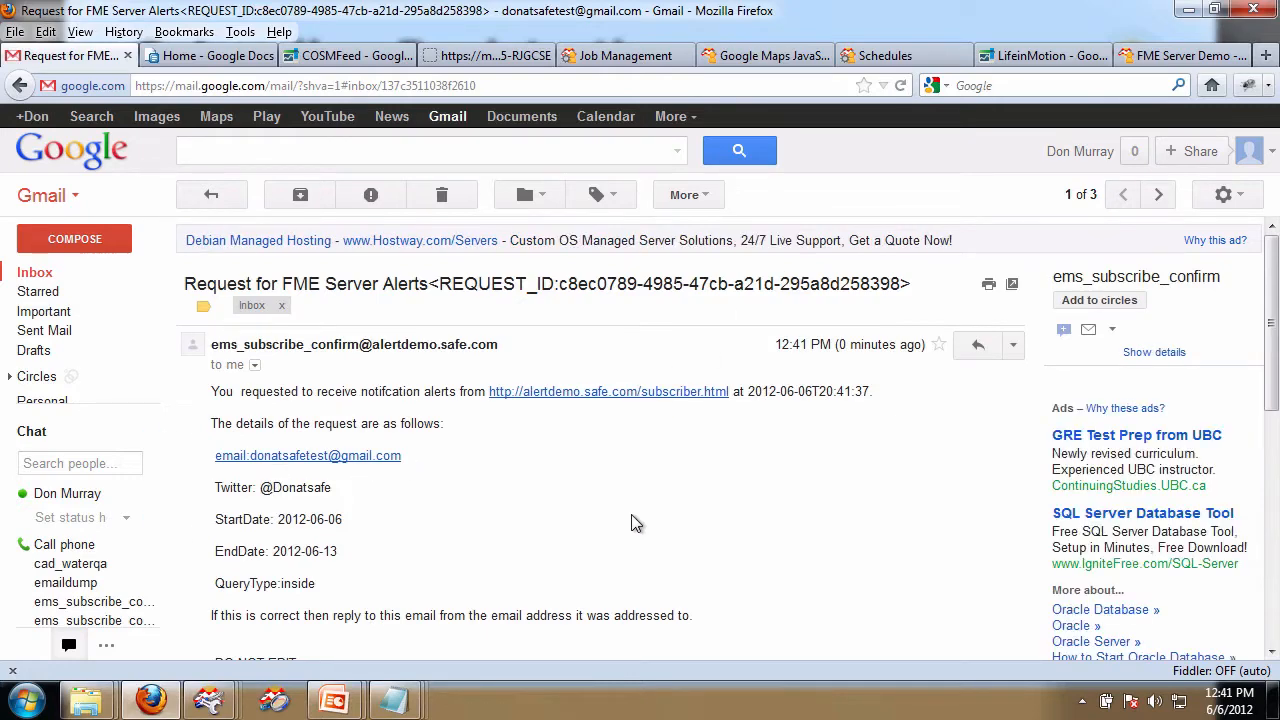
# Reply to the FME Server Alerts subscription request email to confirm it
pyautogui.scroll(-3)
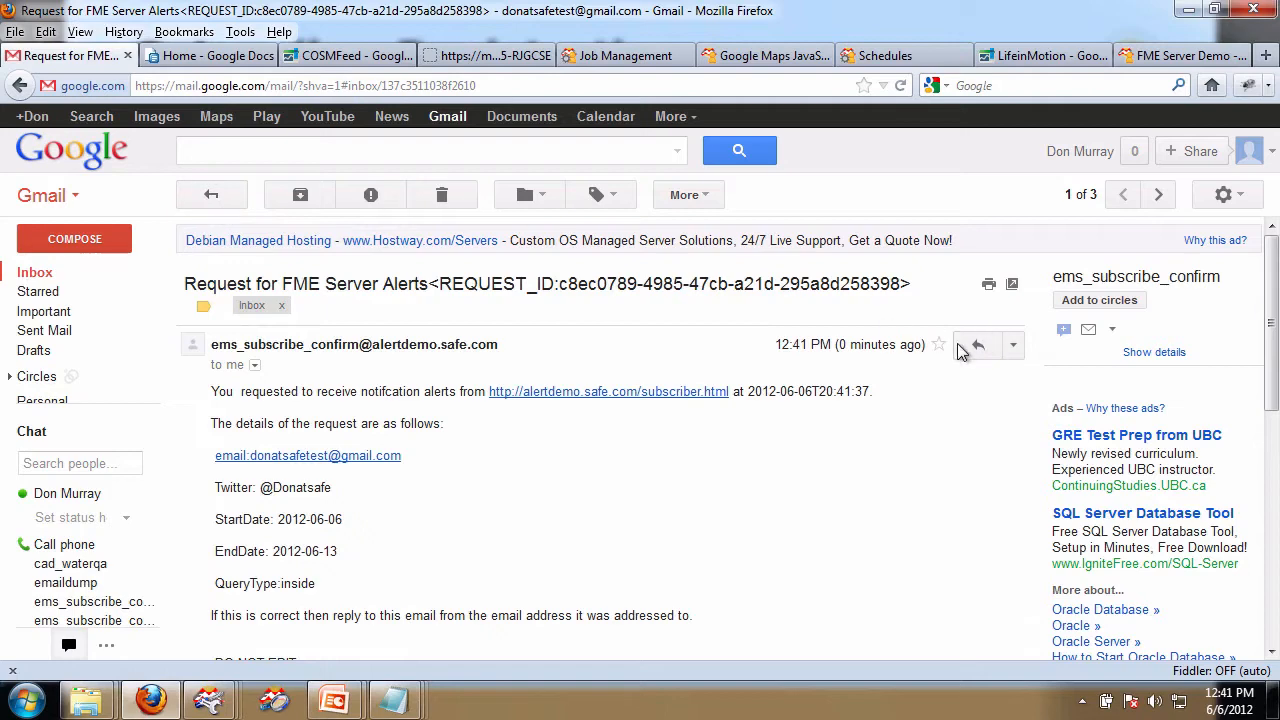
pyautogui.click(976, 345)
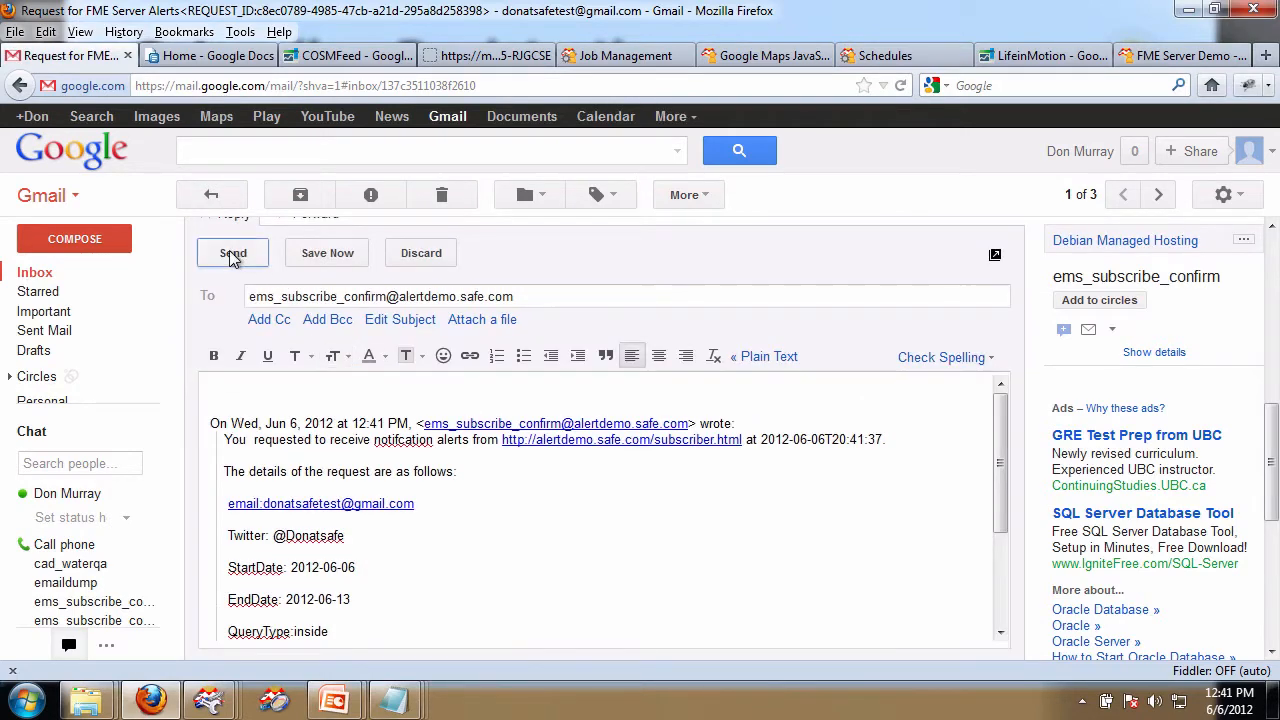
pyautogui.click(232, 252)
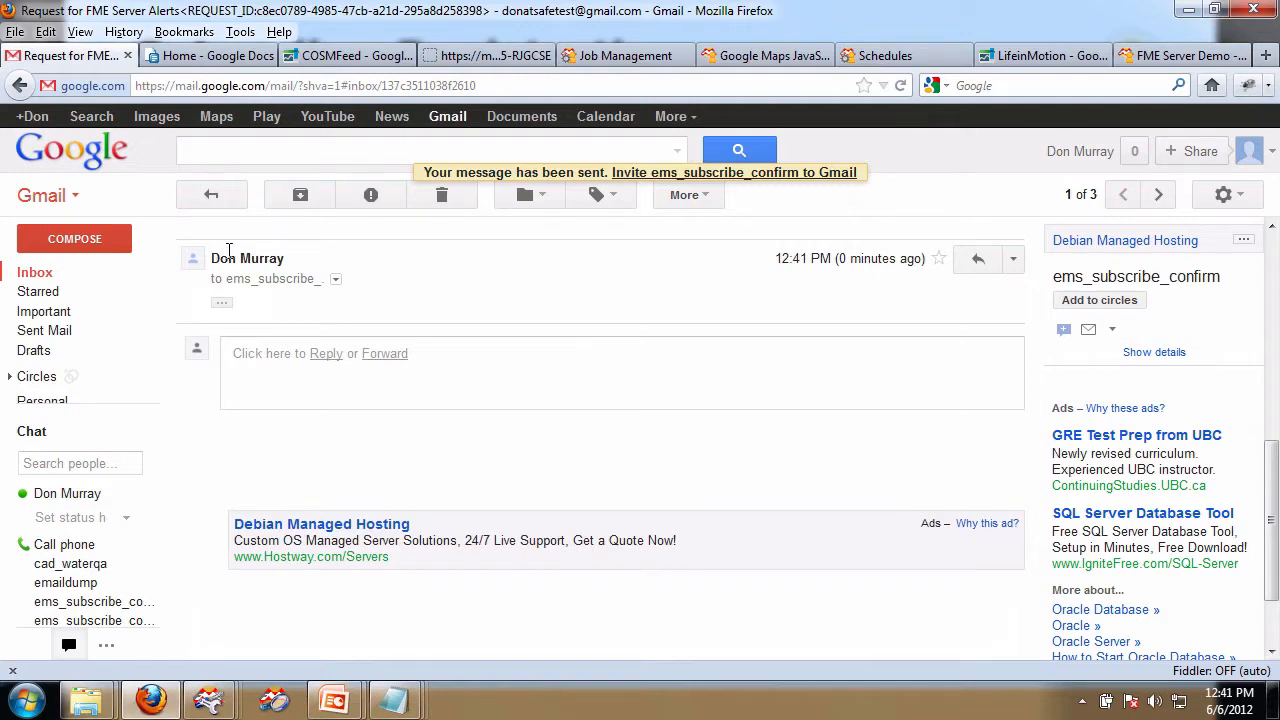
pyautogui.click(34, 272)
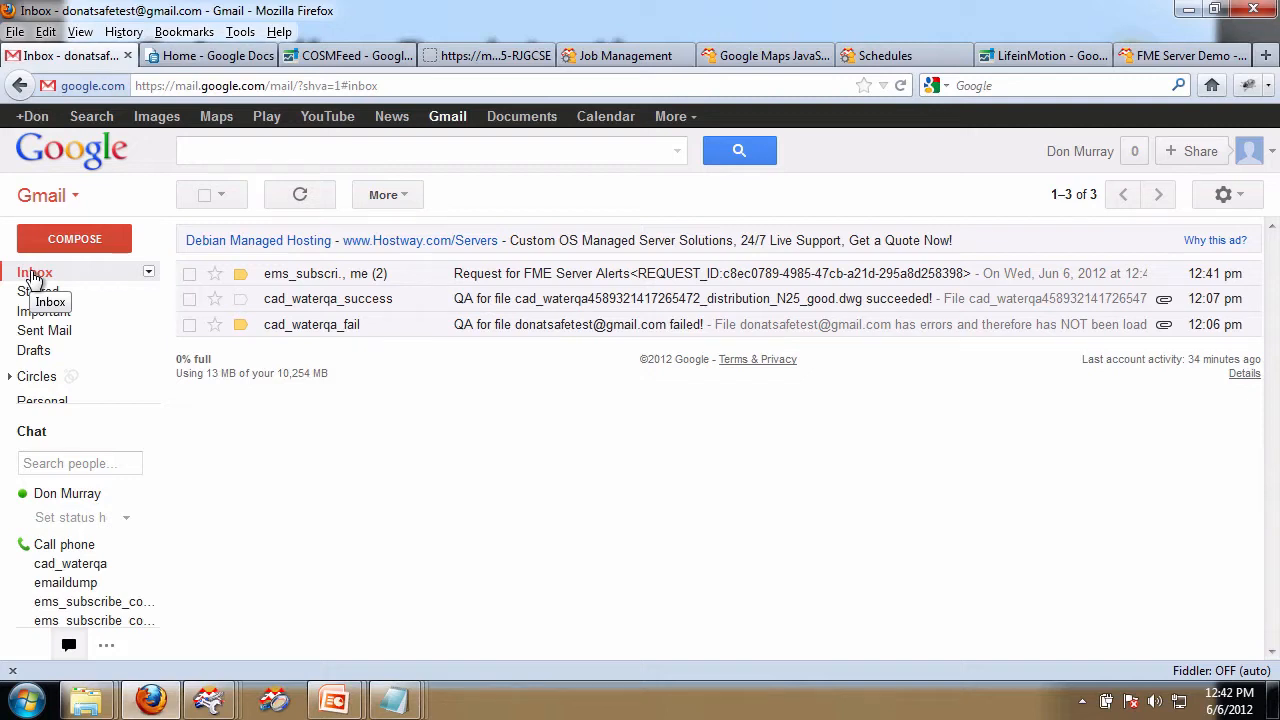
# Refresh the inbox and open the FME Server Alert Service activation email
pyautogui.click(299, 194)
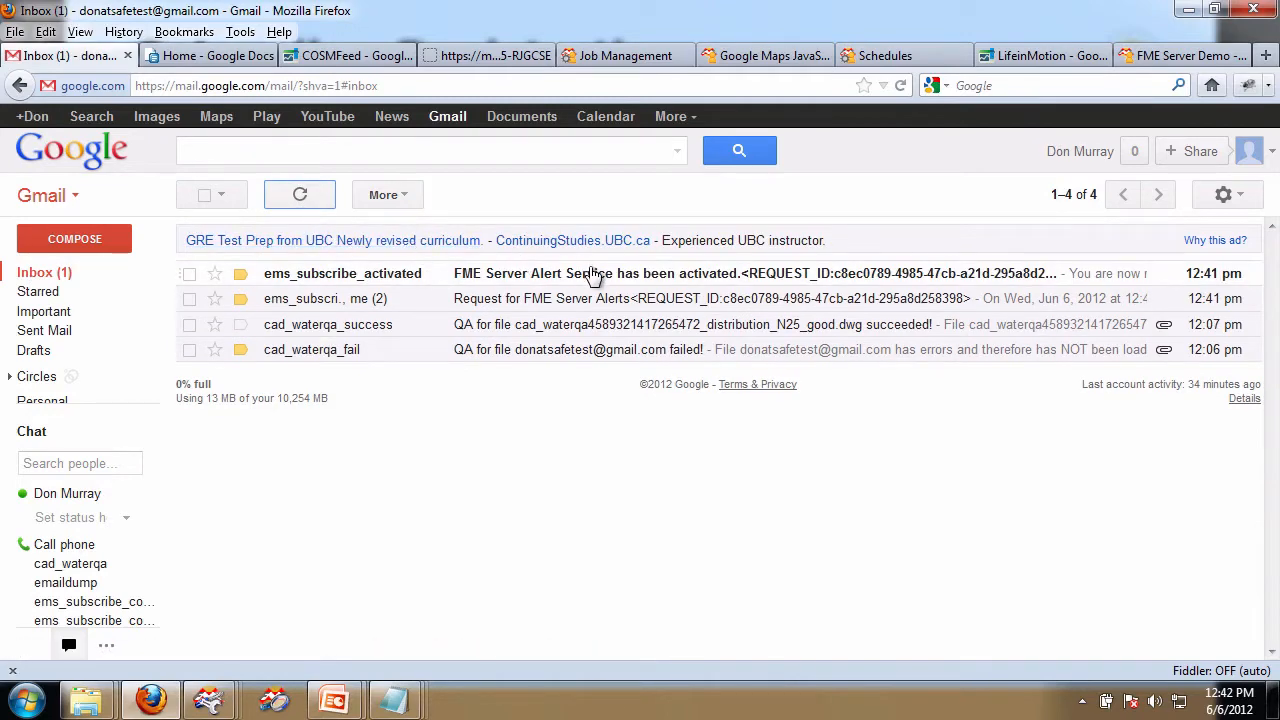
pyautogui.click(590, 273)
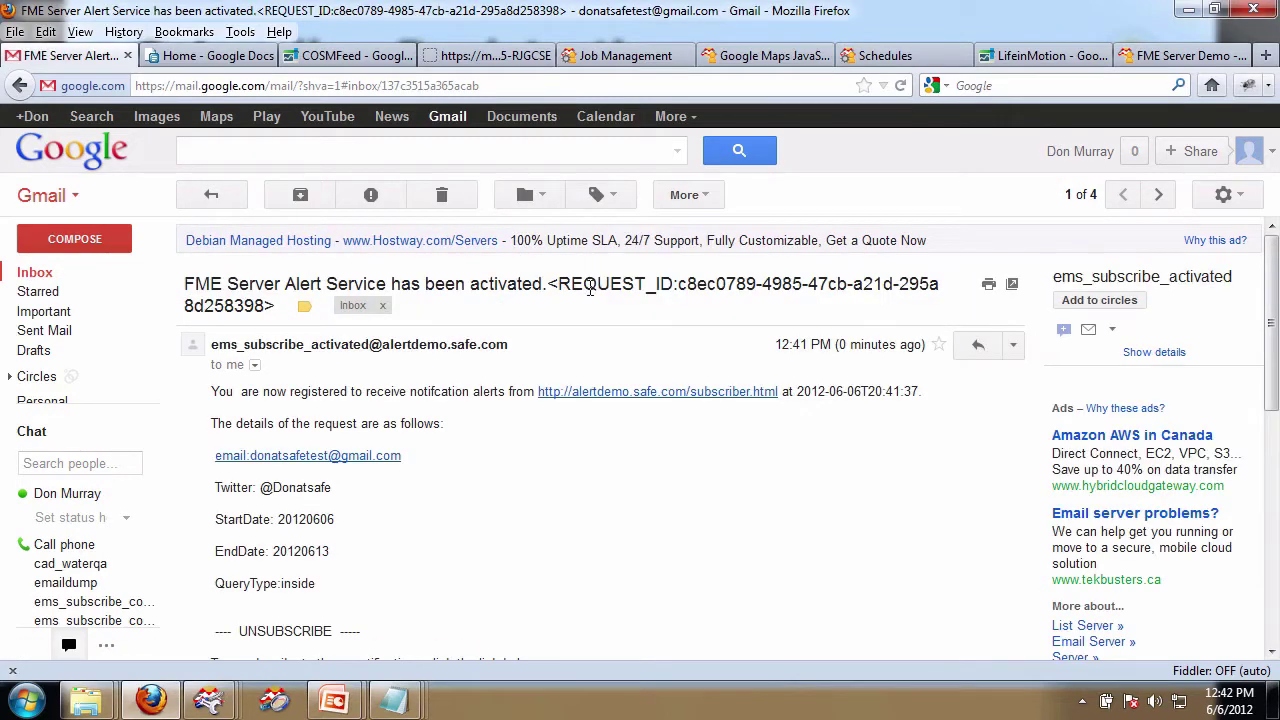
pyautogui.moveTo(556, 256)
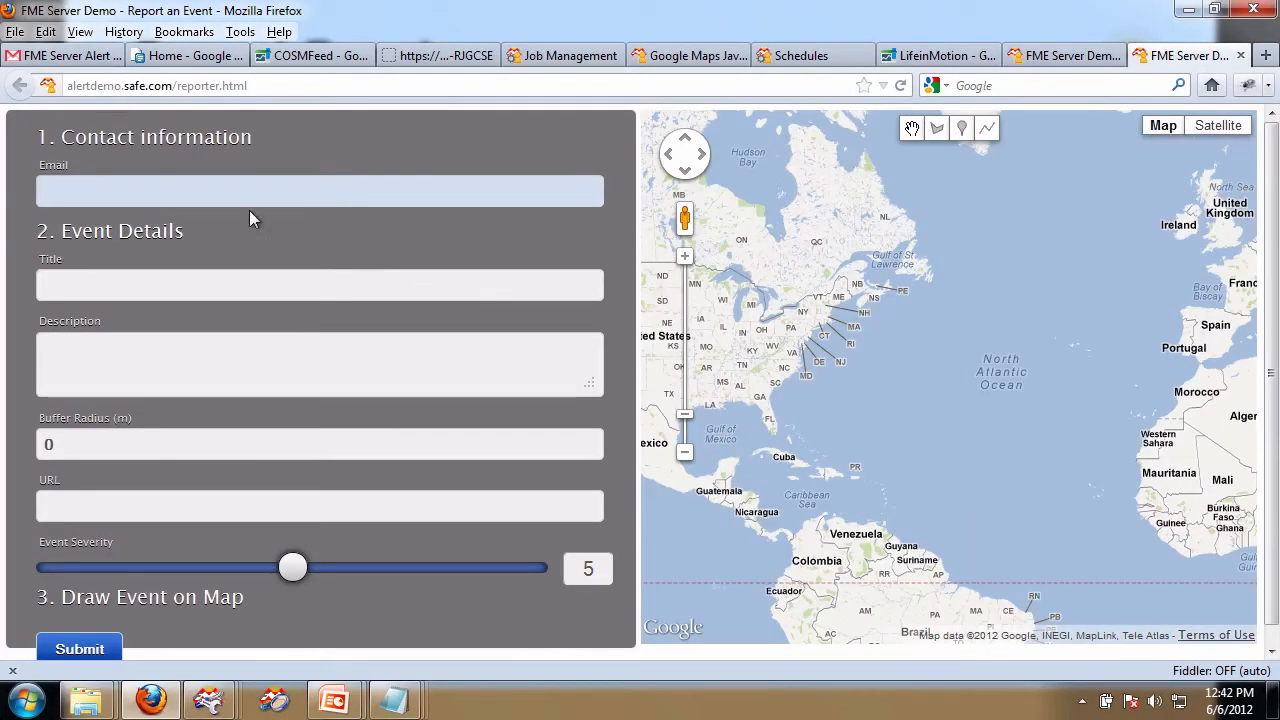
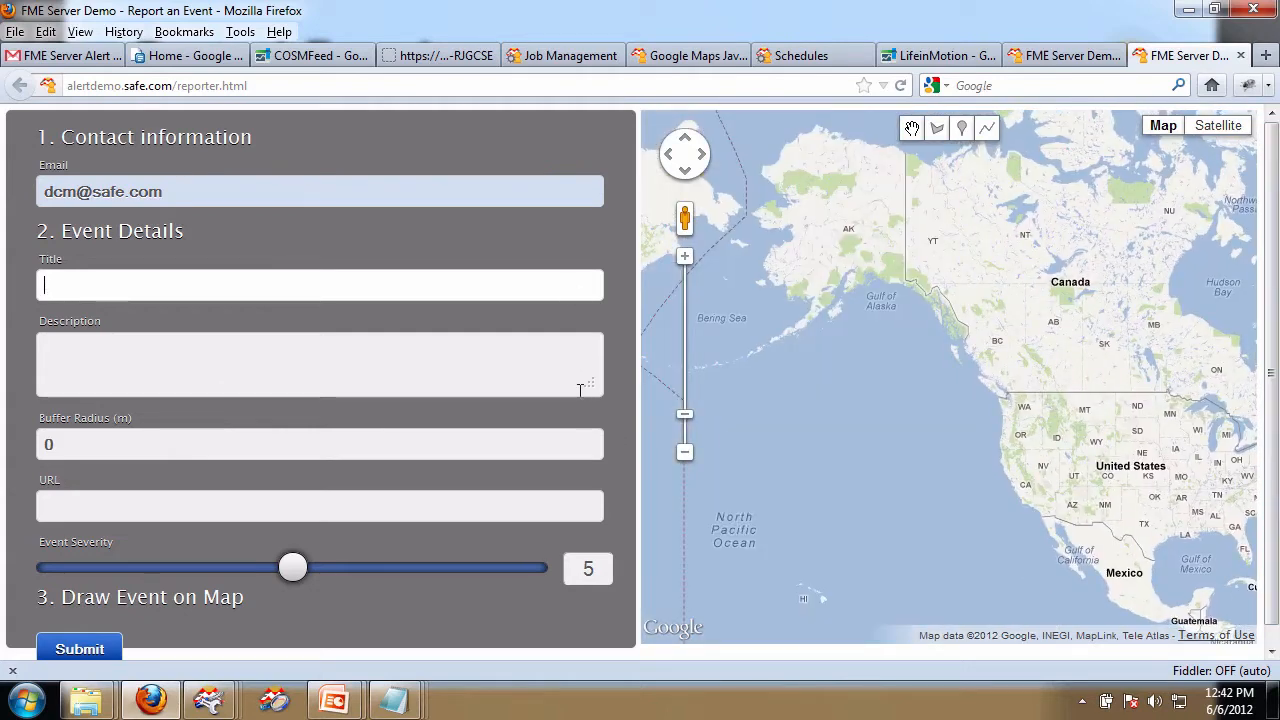
# Enter the reporter email, the title 'Nice Sunny Day' and the event description
pyautogui.write('Nice Sunny Day')
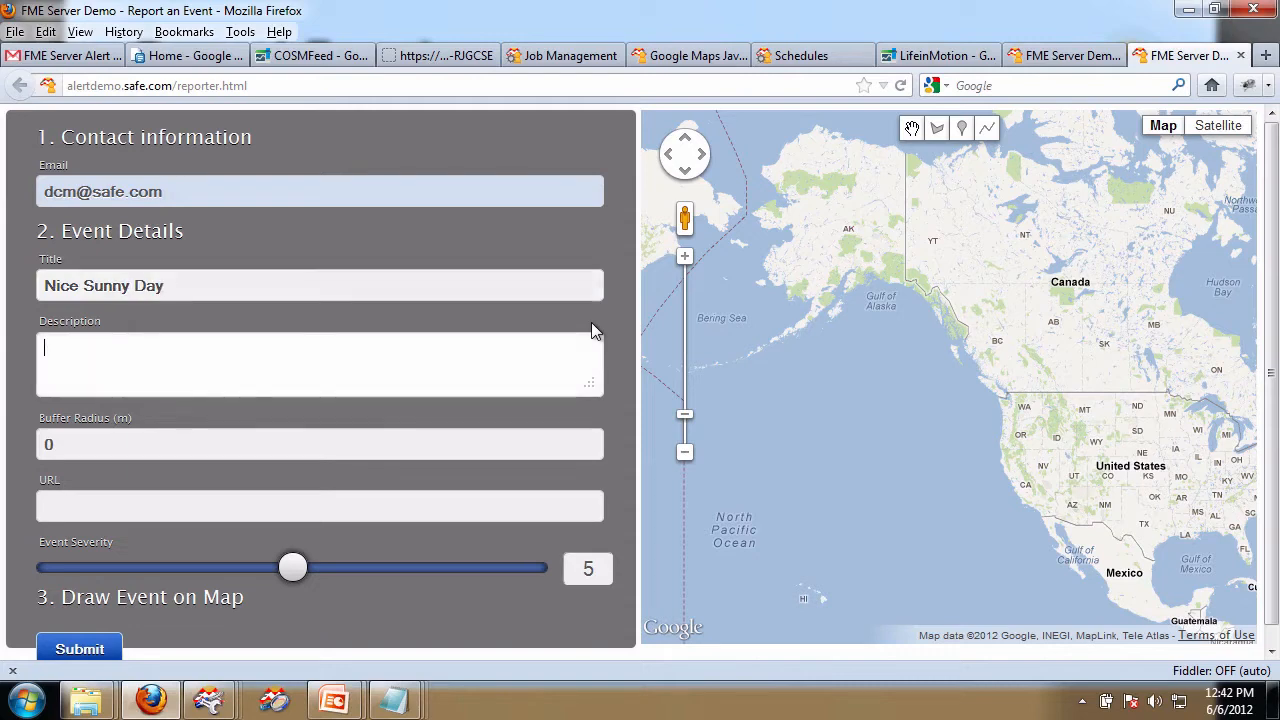
pyautogui.write('Great dat')
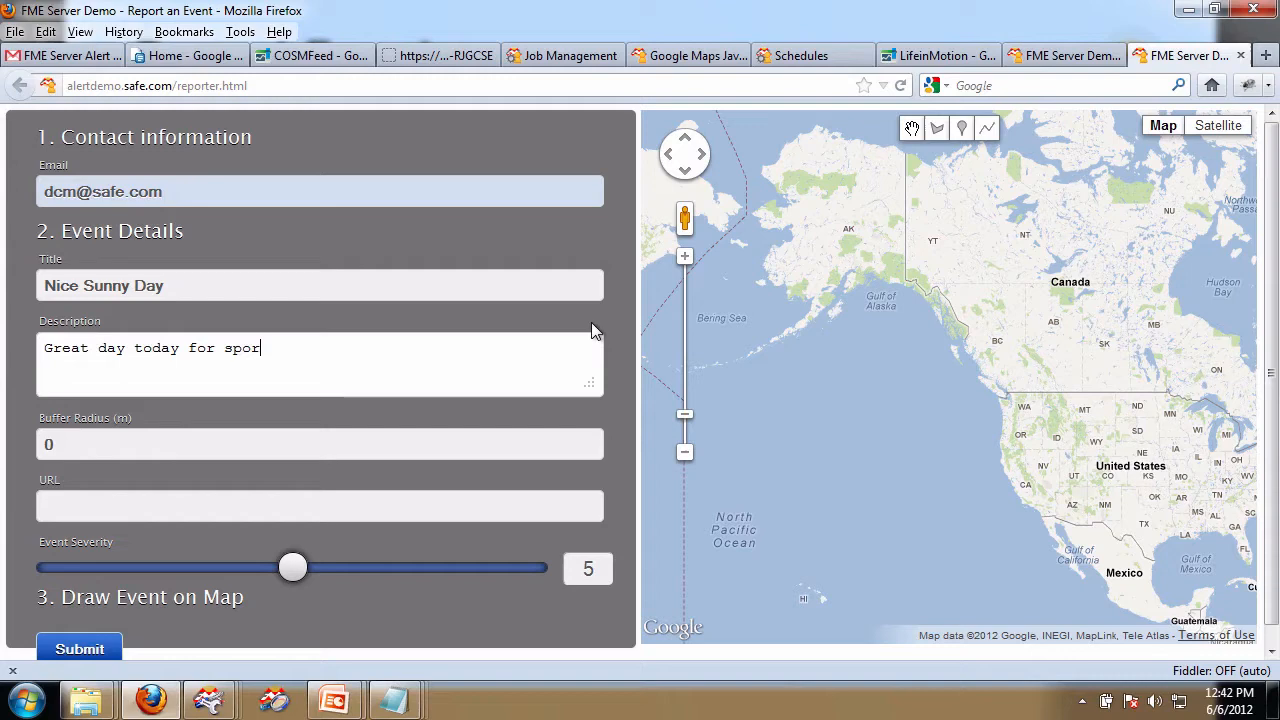
pyautogui.write('ts.')
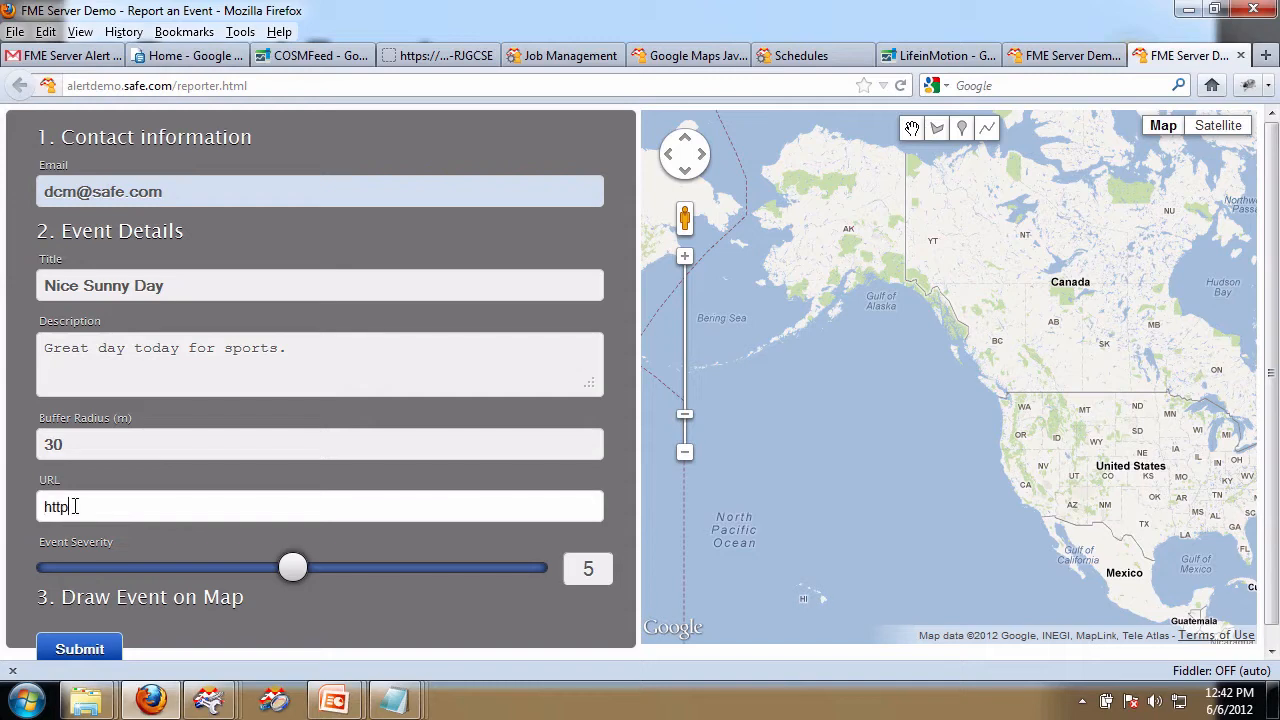
pyautogui.write('://')
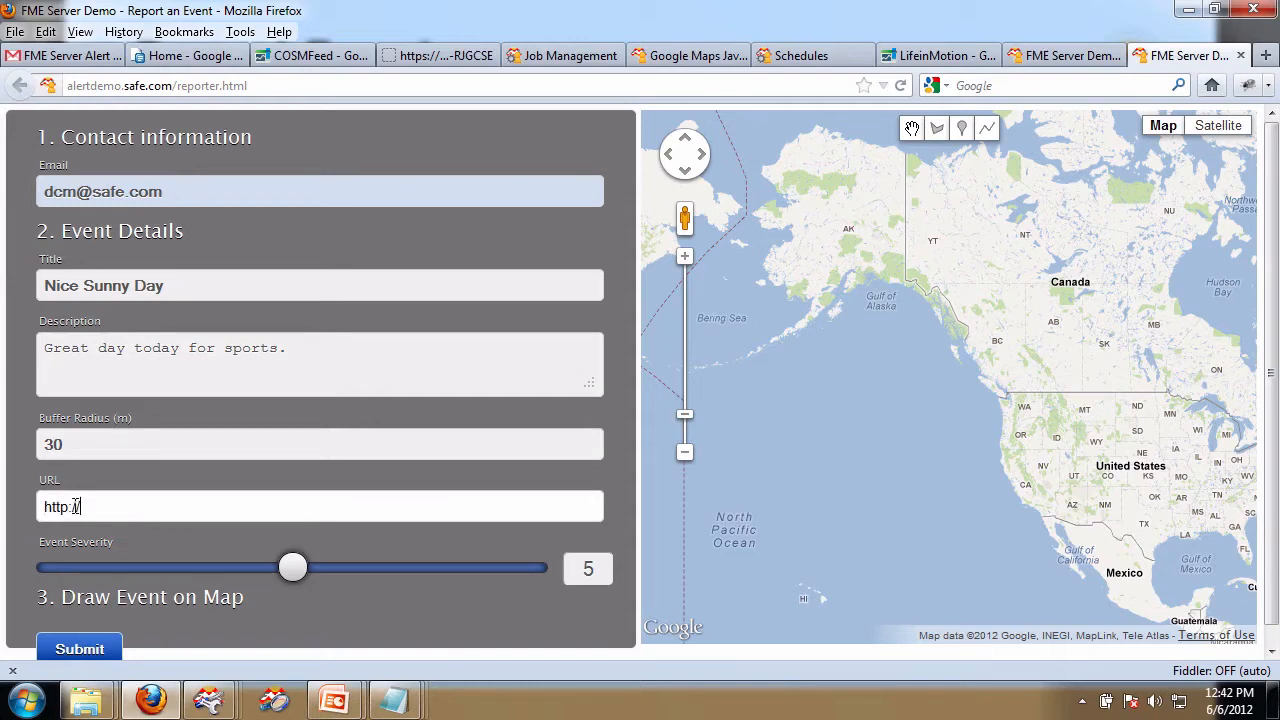
pyautogui.write('/www.sfae')
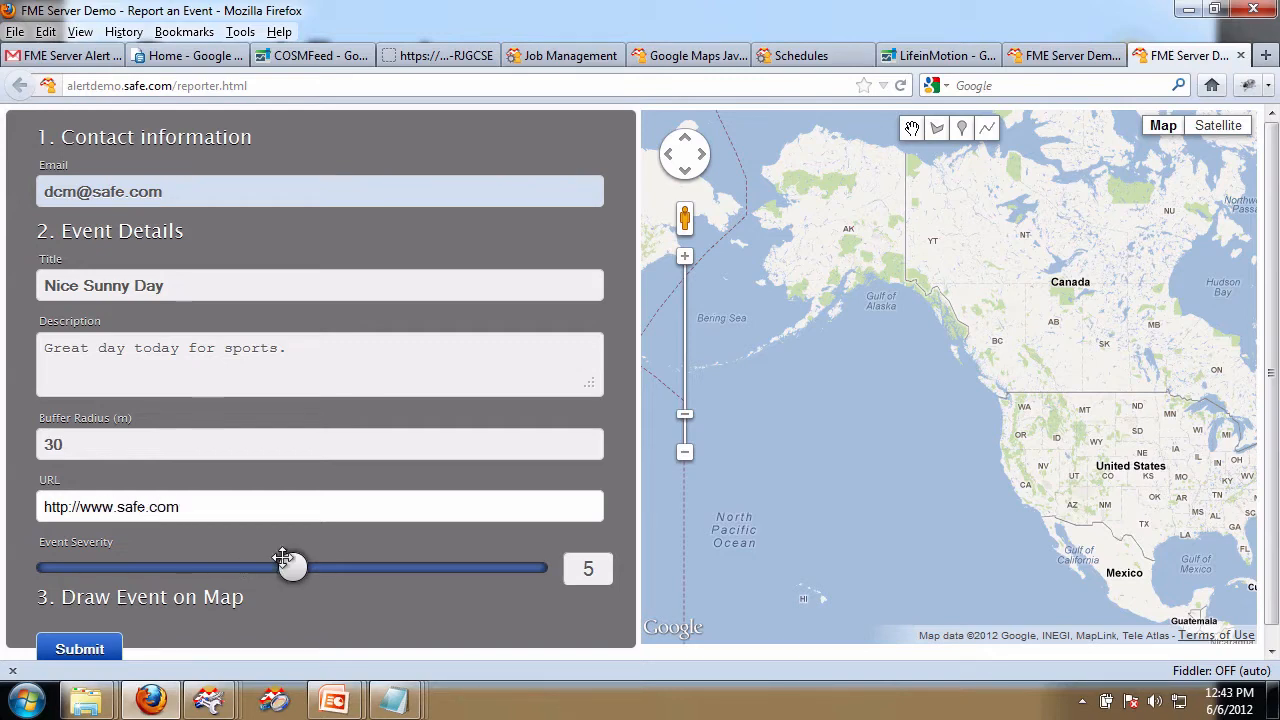
pyautogui.moveTo(292, 568); pyautogui.dragTo(455, 568)
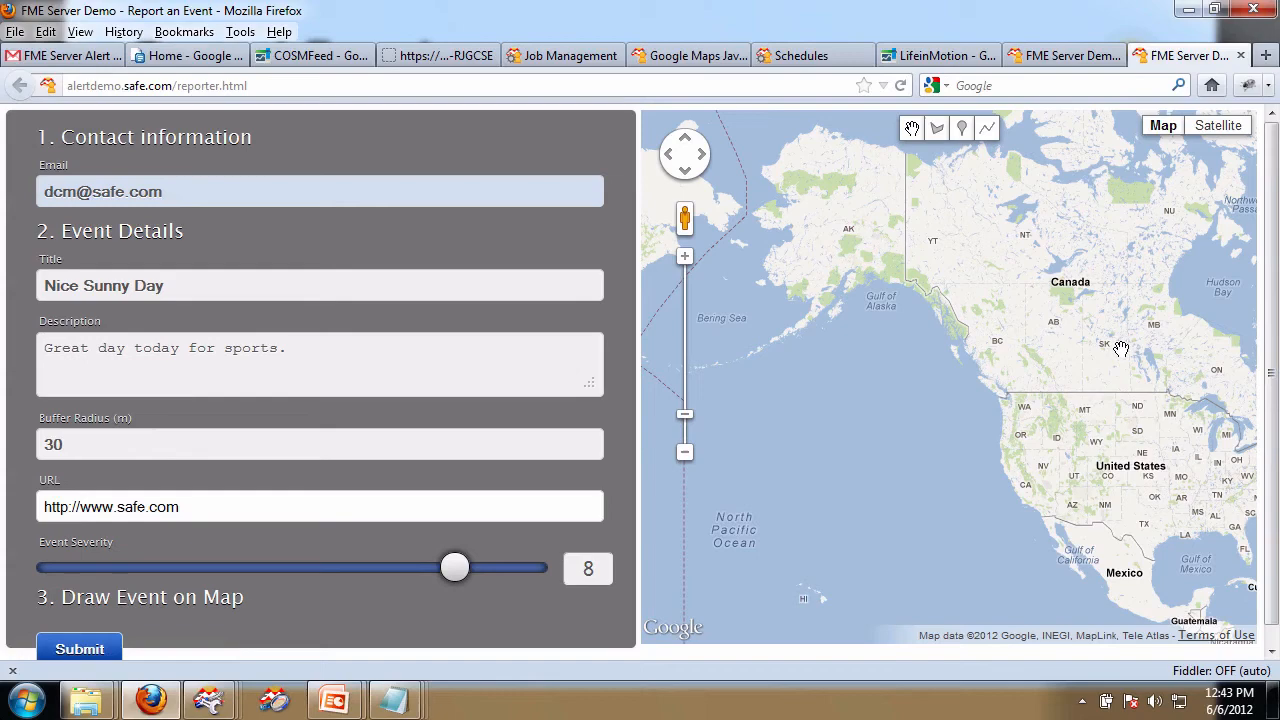
pyautogui.moveTo(1015, 398)
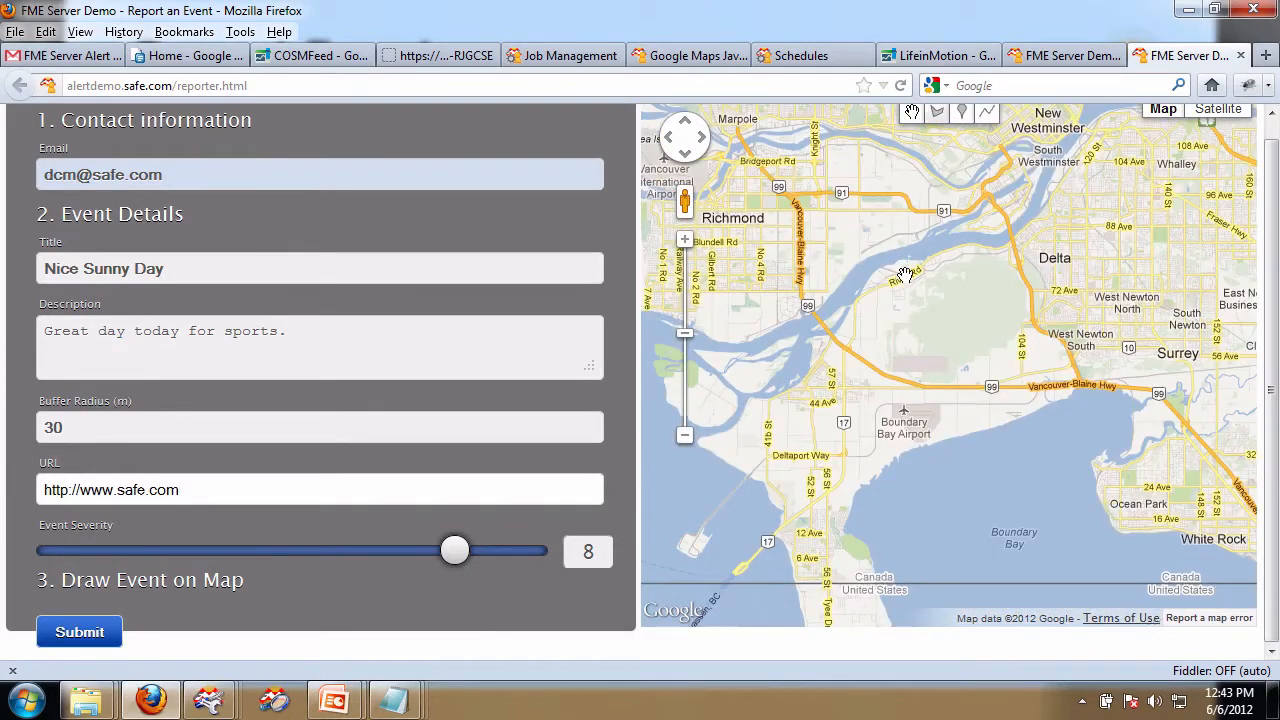
# Mark the event north of West Newton in Surrey, submit the report, then switch to Google Docs
pyautogui.moveTo(905, 275); pyautogui.dragTo(805, 308)
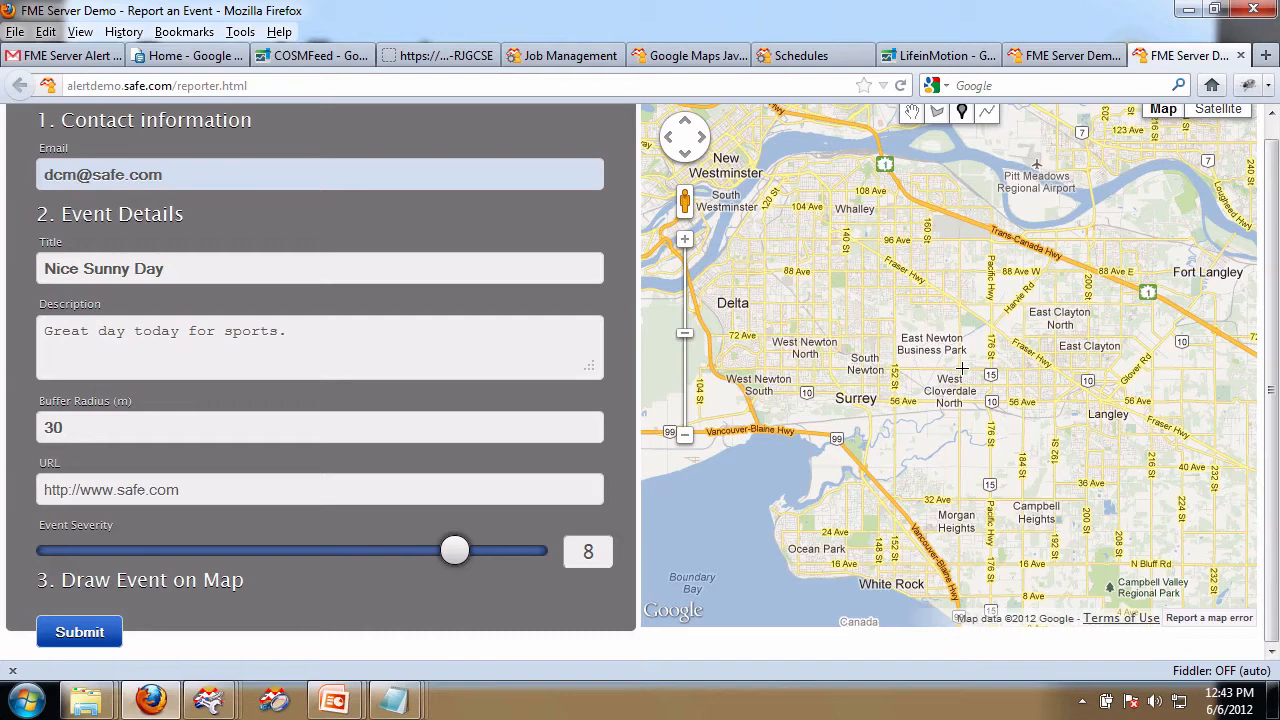
pyautogui.moveTo(862, 407)
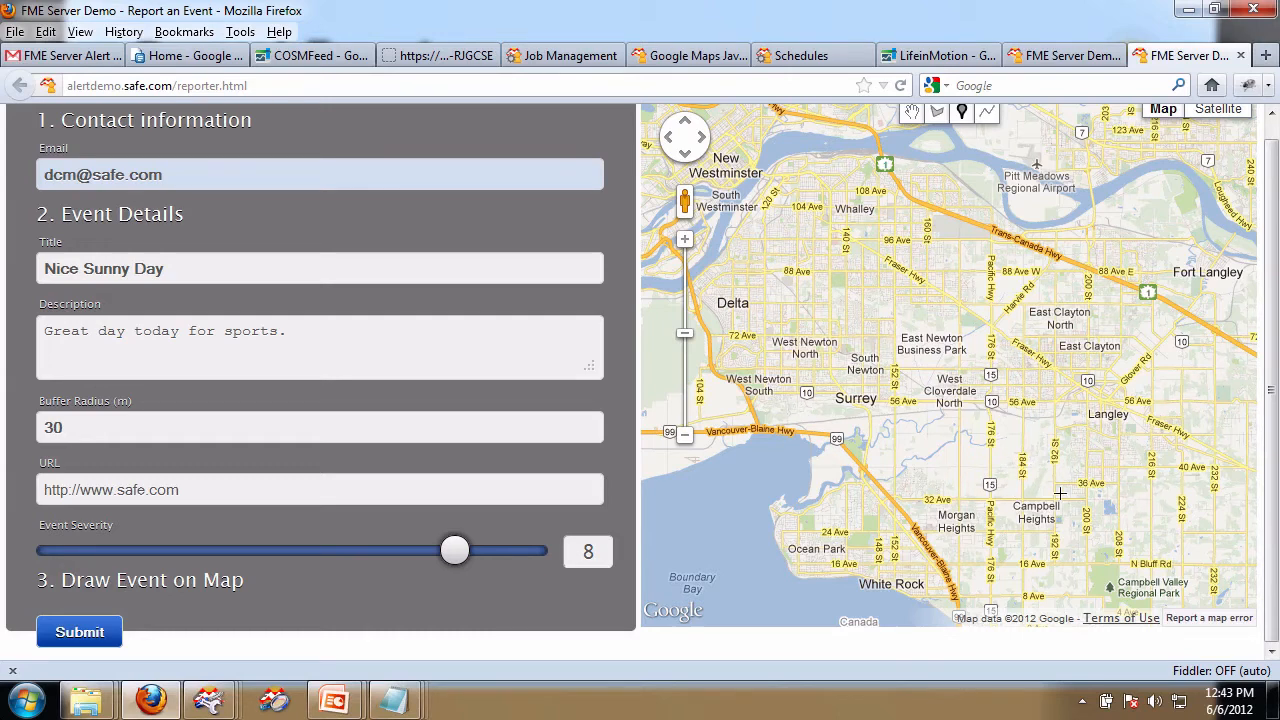
pyautogui.moveTo(832, 327)
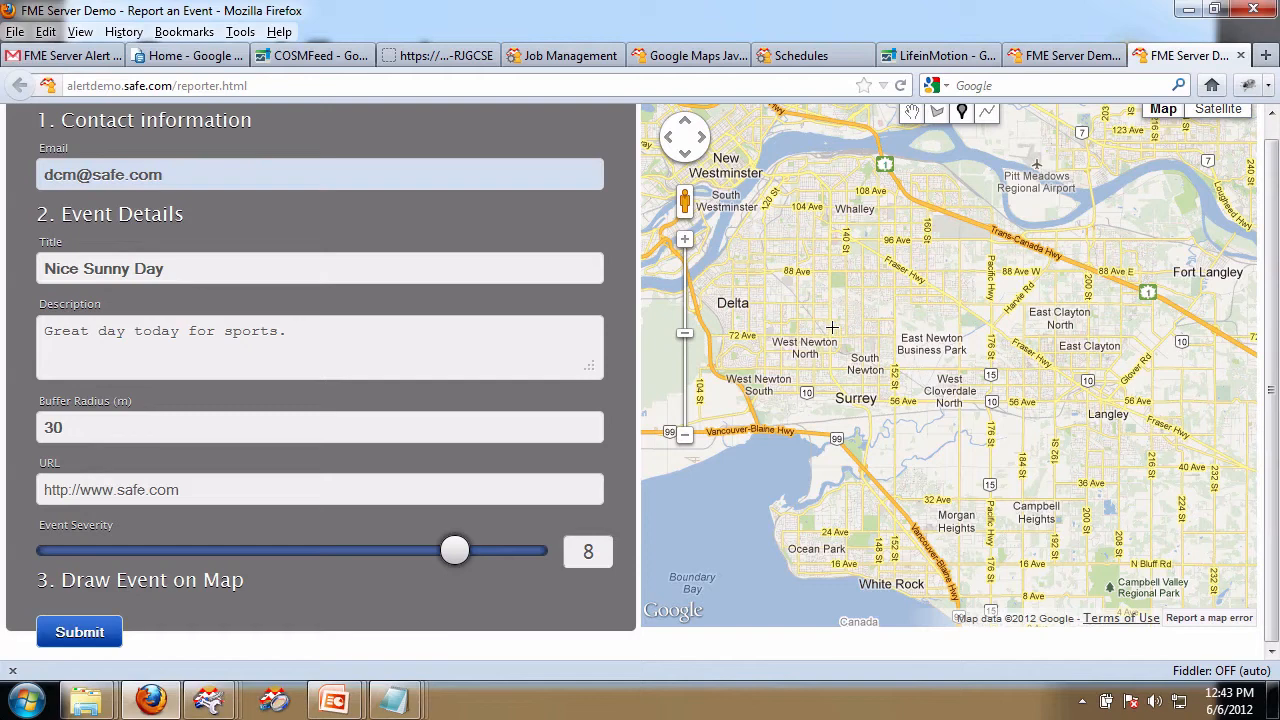
pyautogui.click(820, 295)
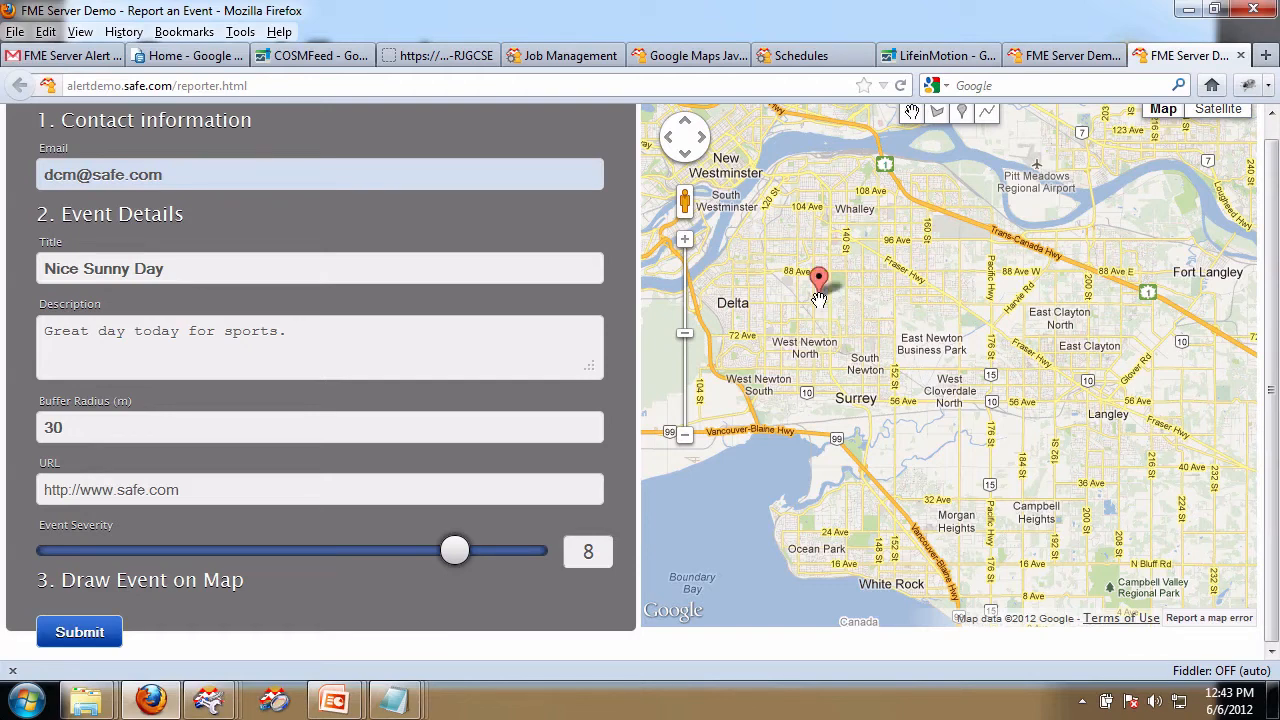
pyautogui.moveTo(27, 677)
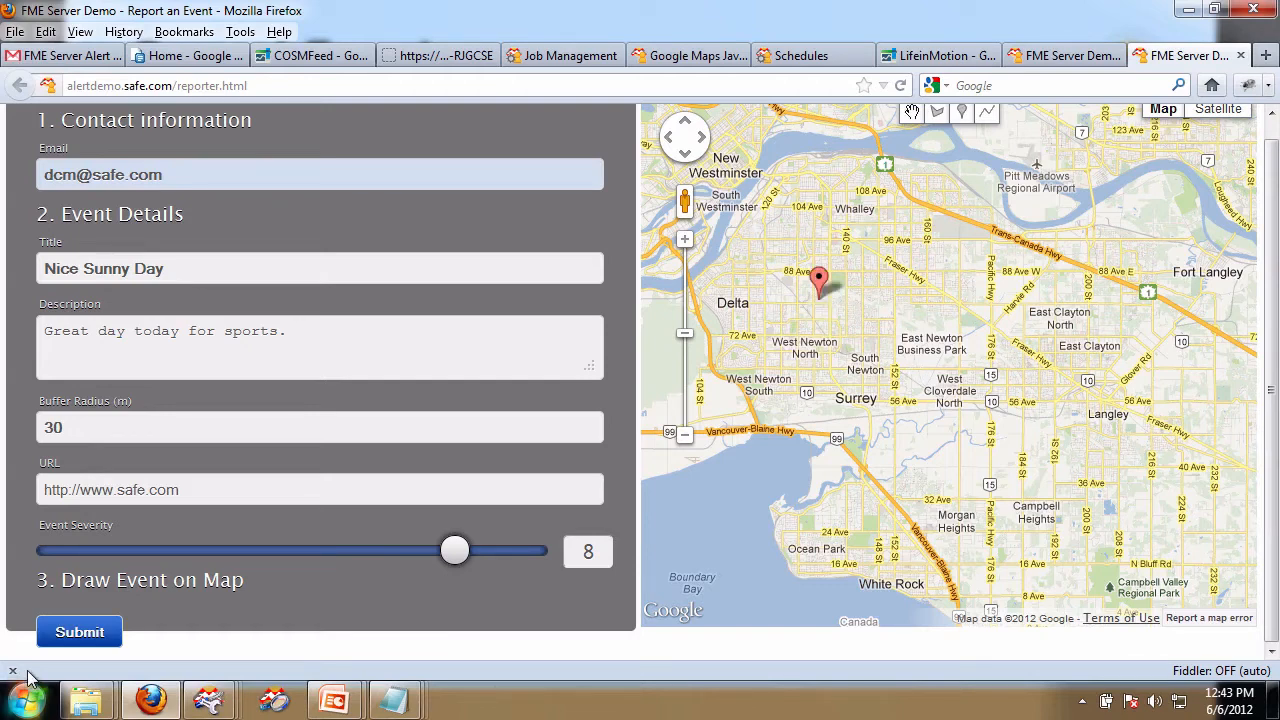
pyautogui.click(79, 632)
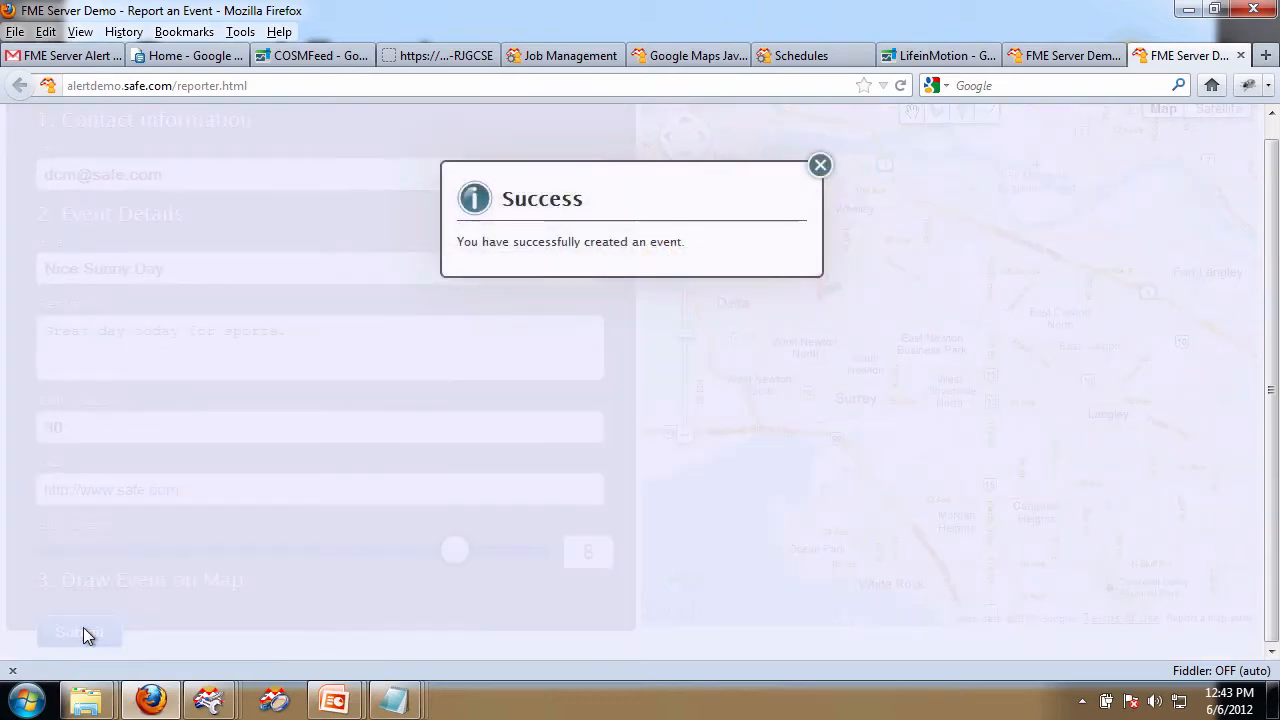
pyautogui.moveTo(820, 165)
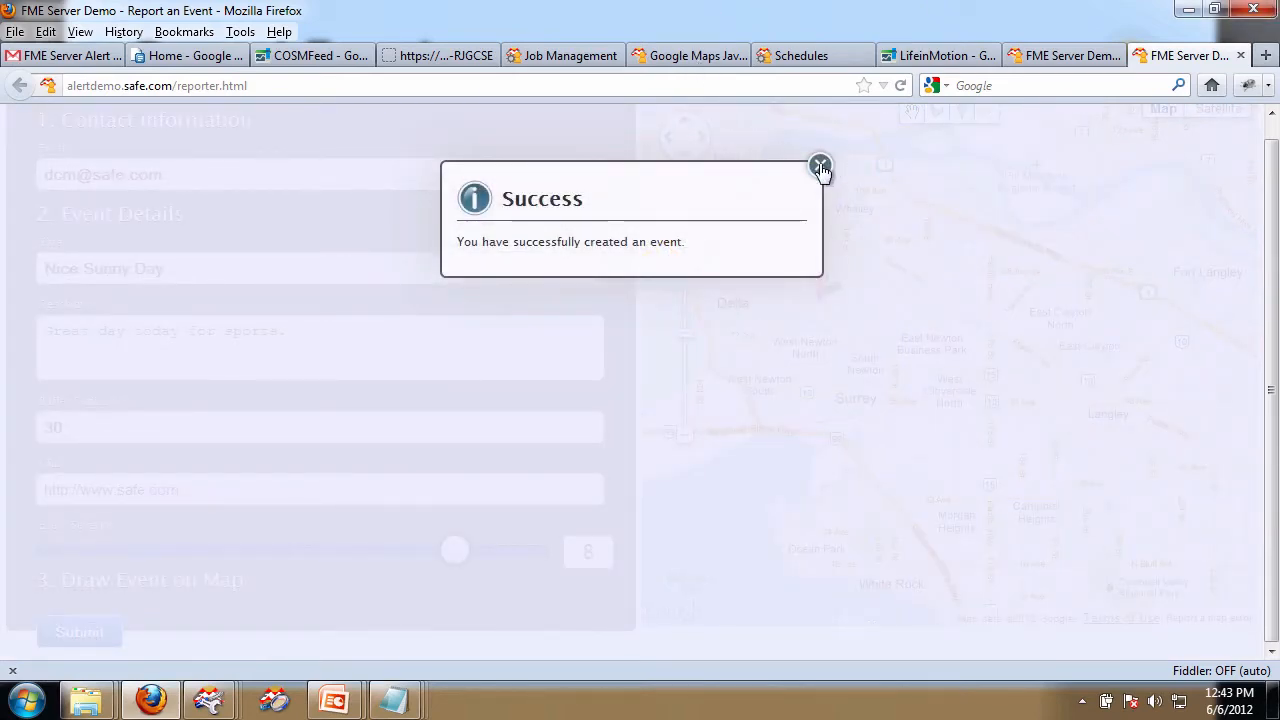
pyautogui.click(820, 164)
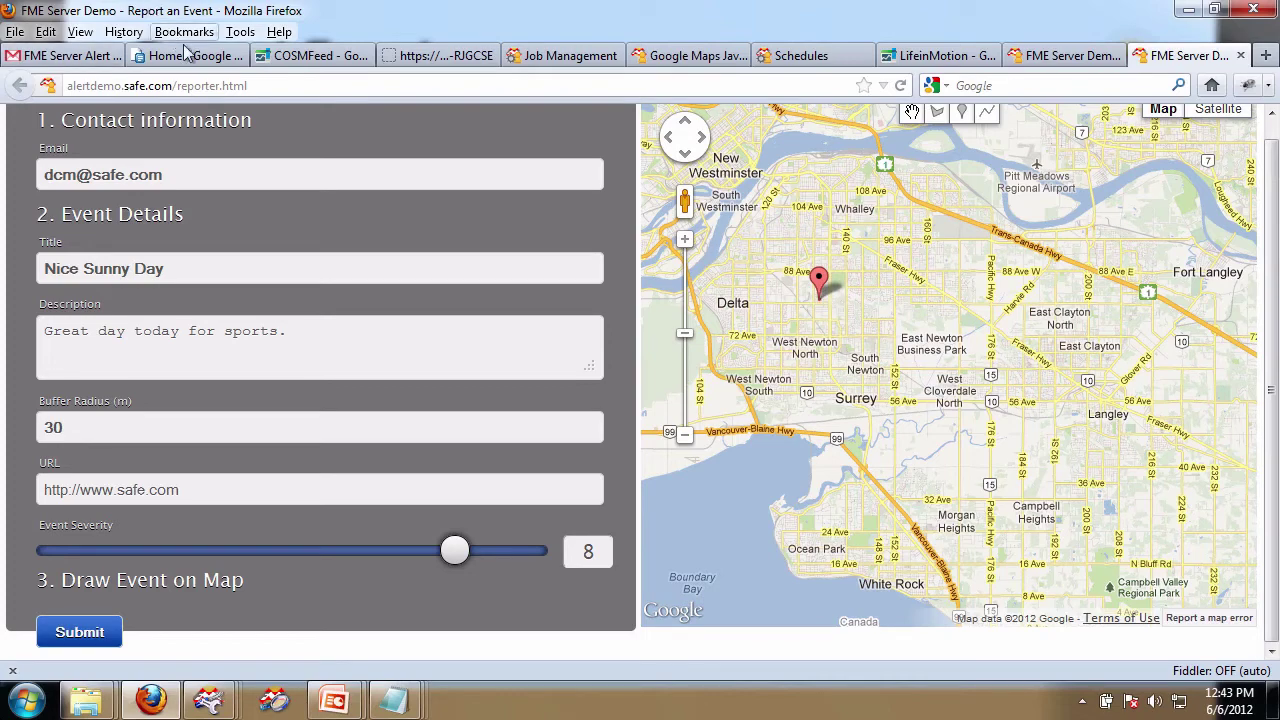
pyautogui.click(185, 55)
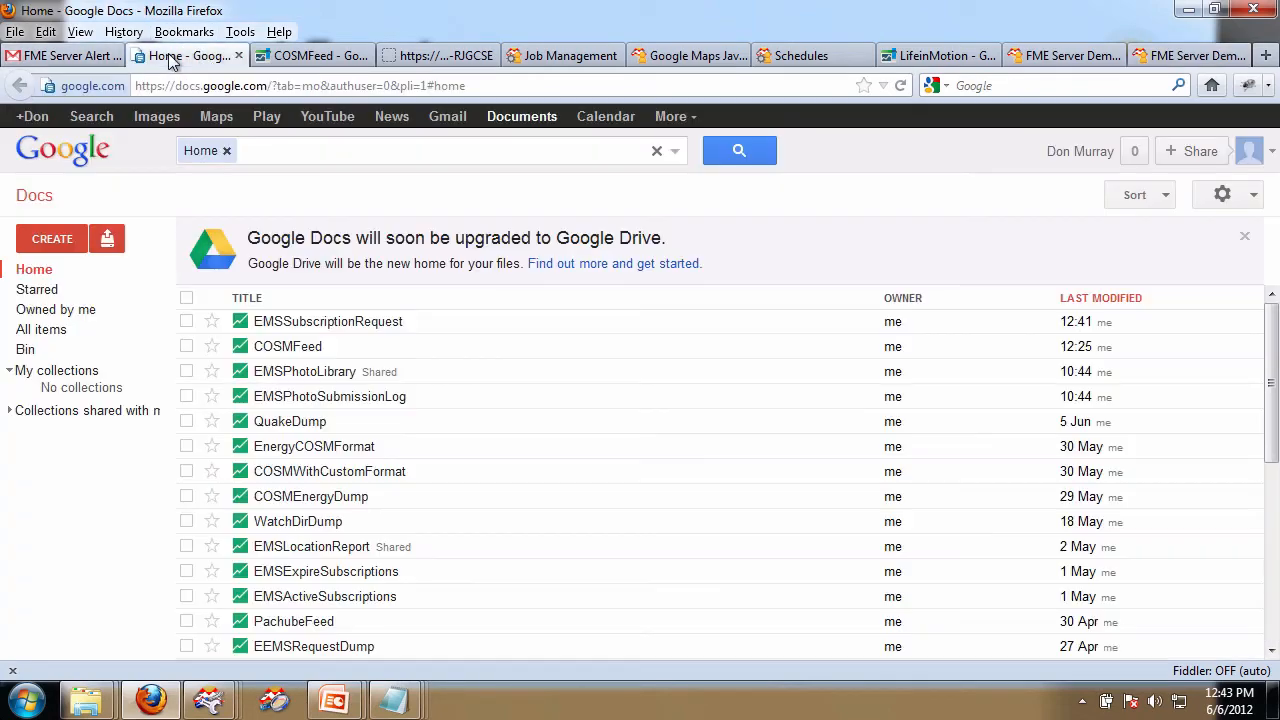
# Open the severity 8 Nice Sunny Day notification alert and scroll to its location map
pyautogui.click(60, 55)
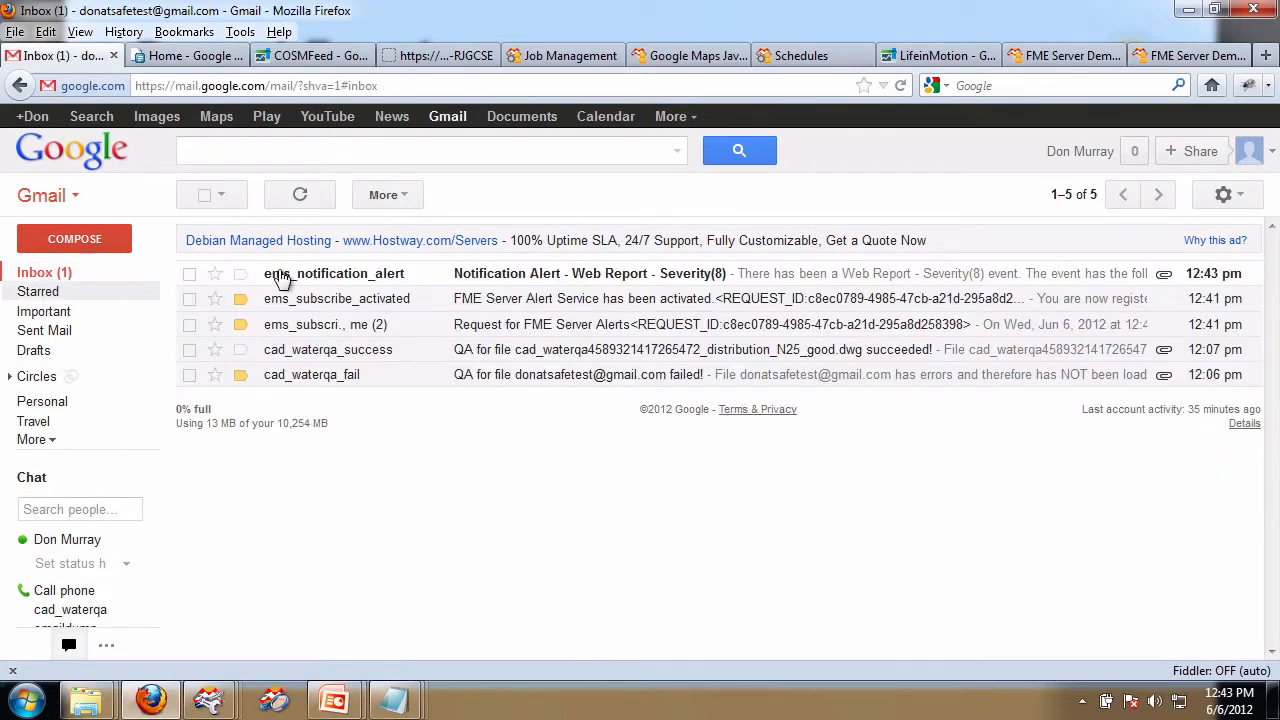
pyautogui.click(334, 273)
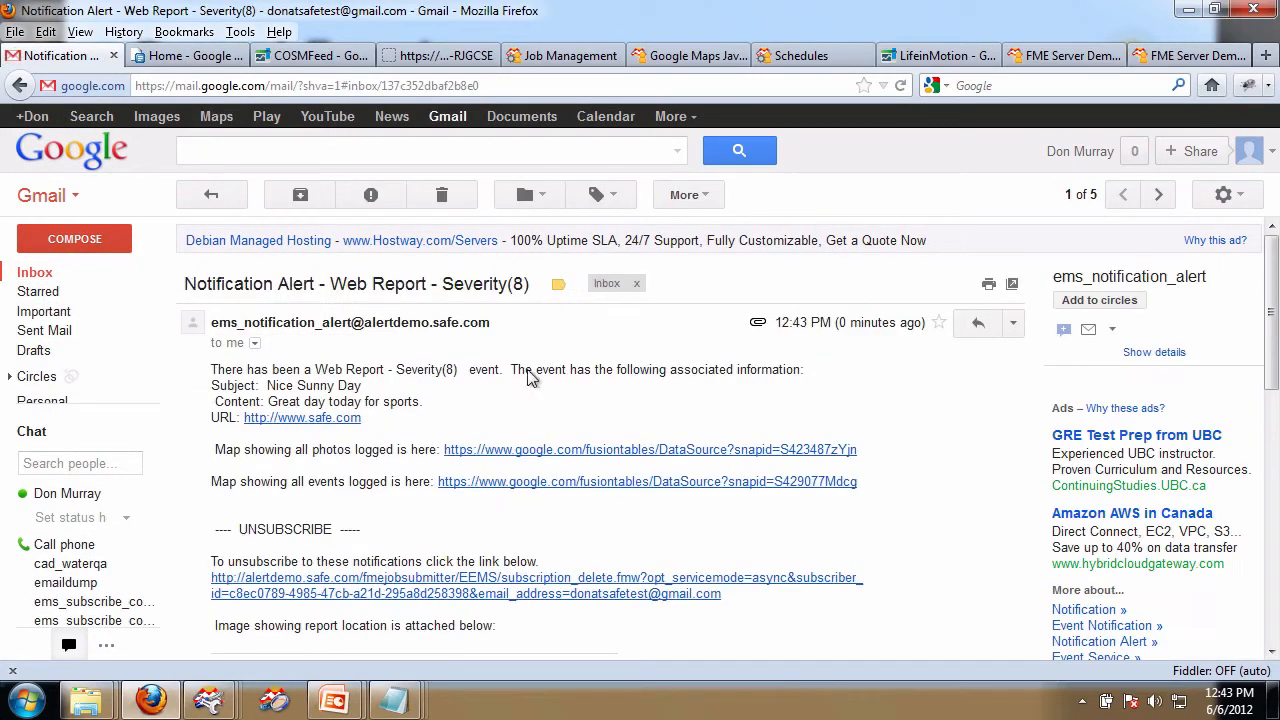
pyautogui.scroll(-3)
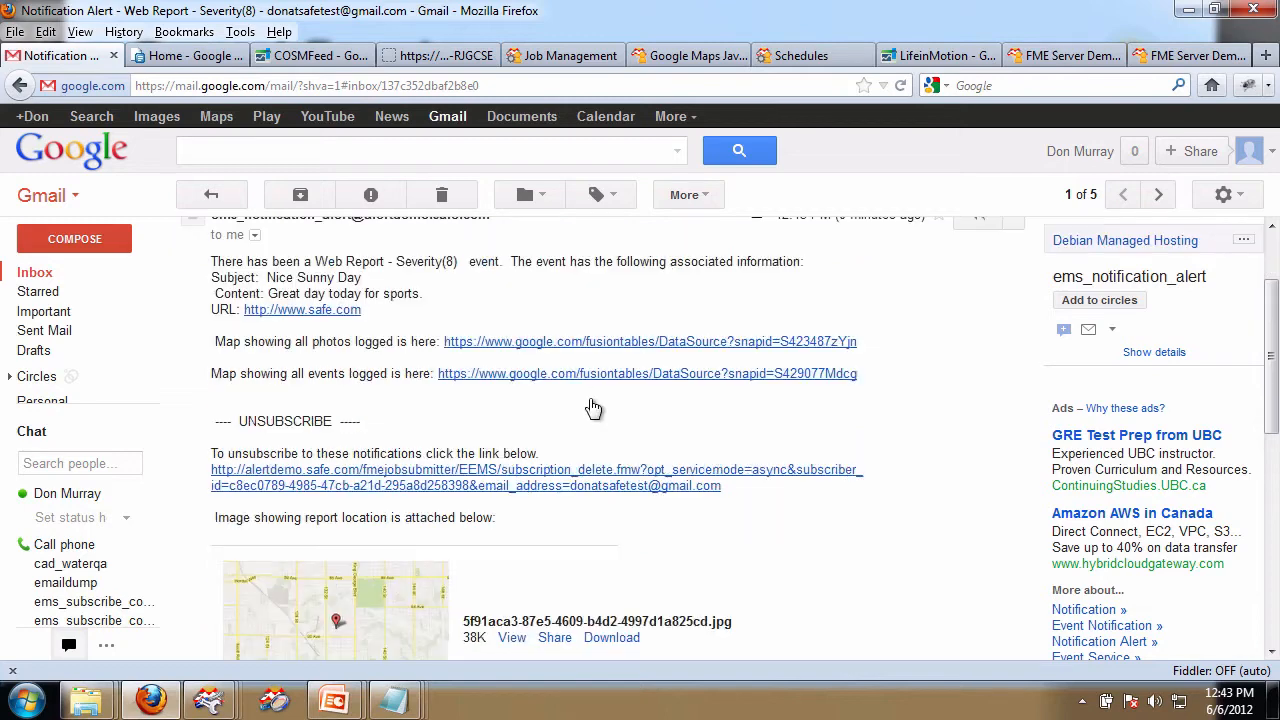
pyautogui.scroll(-3)
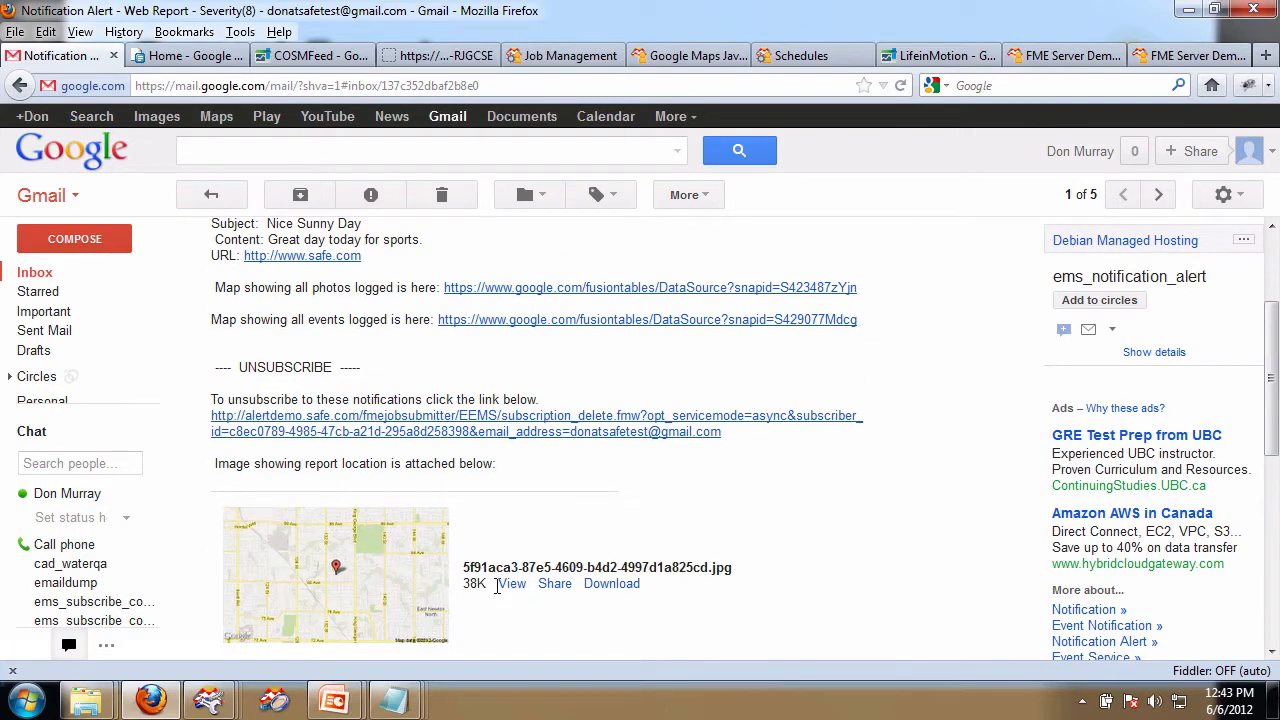
pyautogui.moveTo(366, 578)
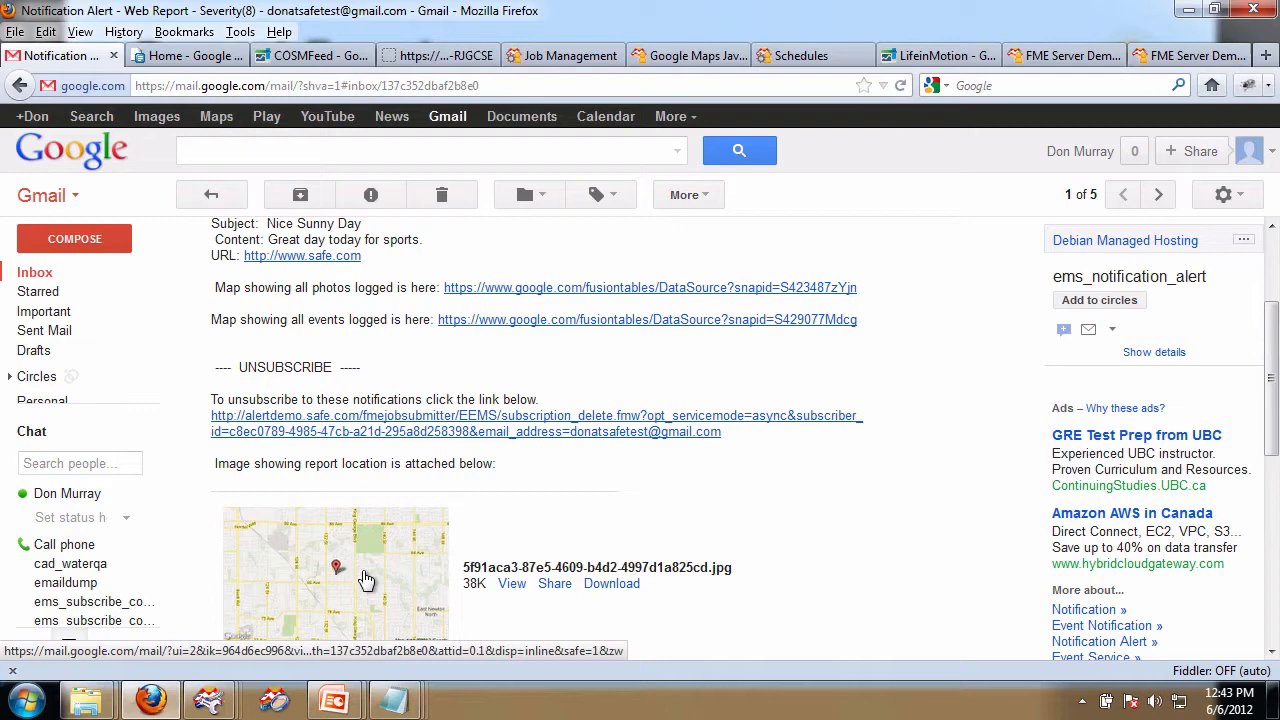
pyautogui.moveTo(890, 508)
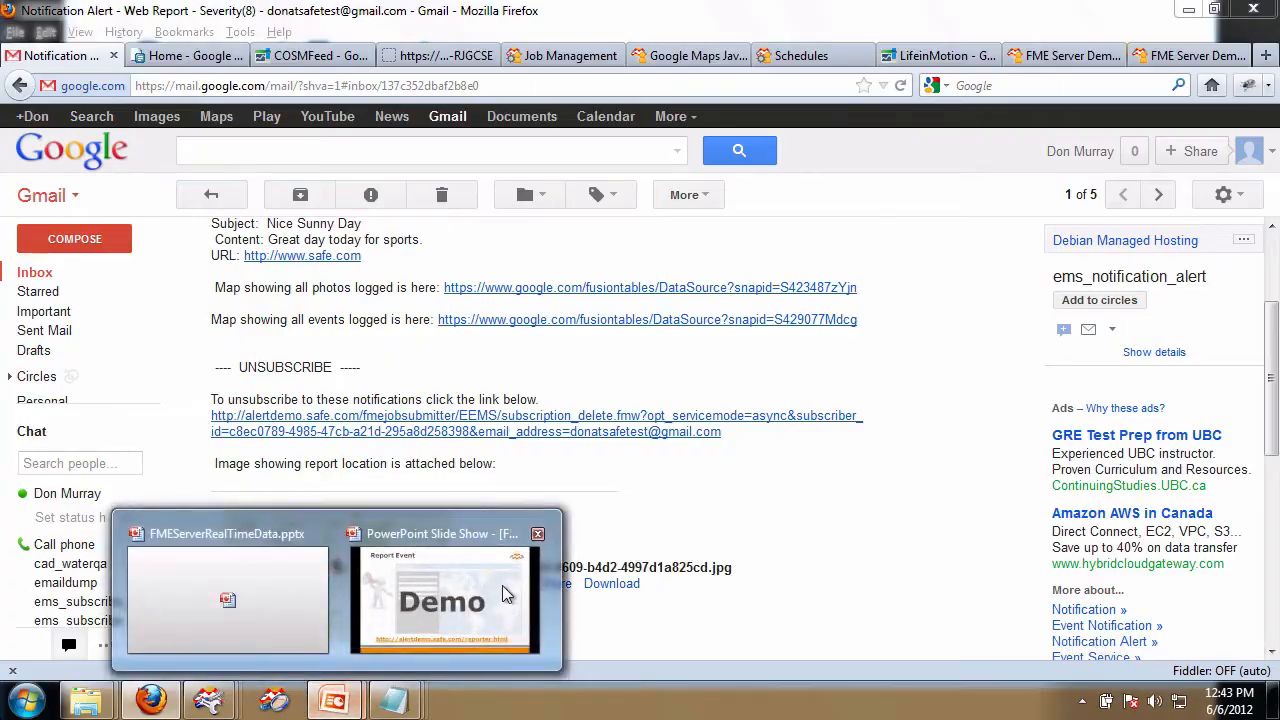
# Return to the PowerPoint slide show on the Demo slide
pyautogui.click(443, 595)
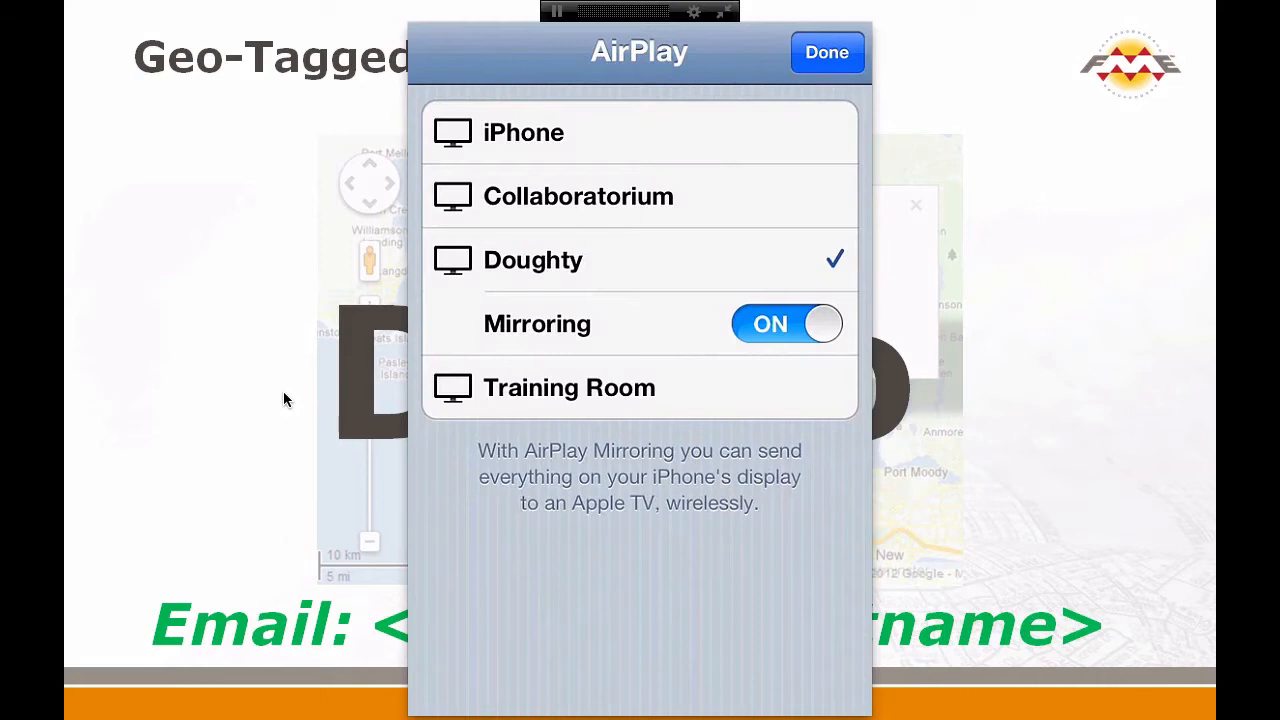
# Close the AirPlay device list and dismiss the iPhone mirror from the slide
pyautogui.click(826, 52)
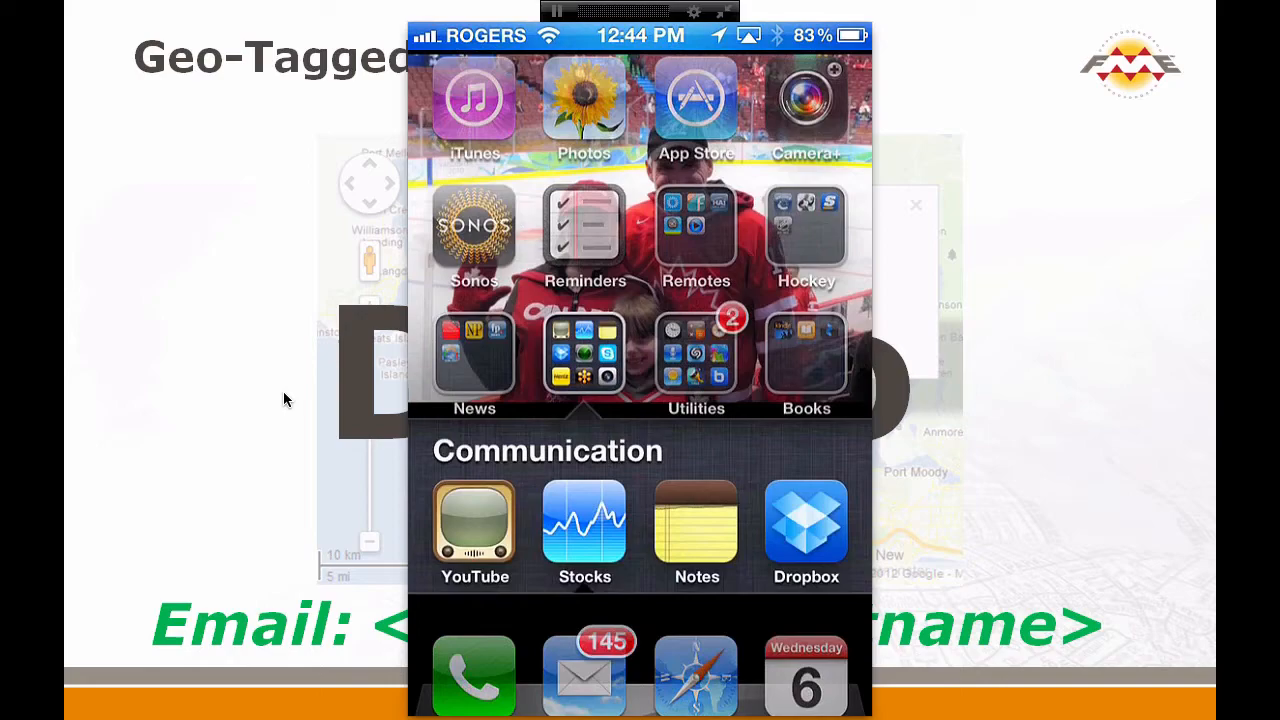
pyautogui.click(808, 100)
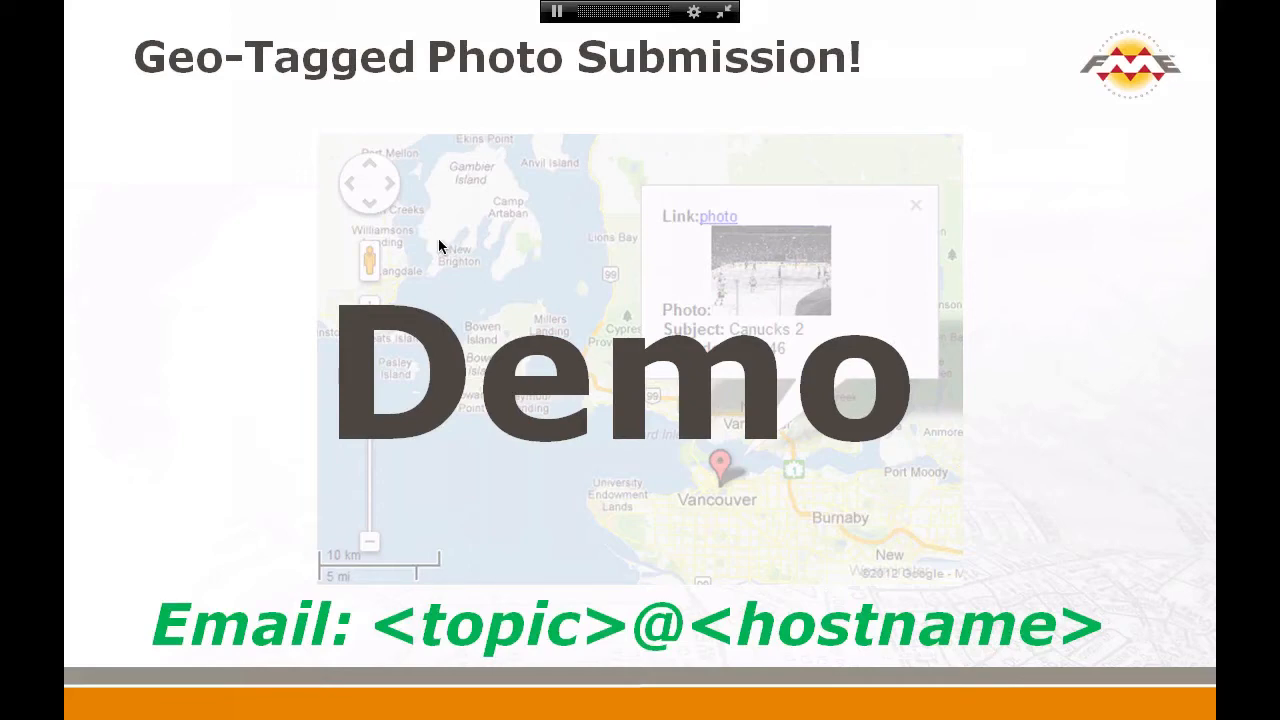
# Back in Gmail, refresh the inbox and open the new 'Sunny day' photo notification alert
pyautogui.press('alt+tab')
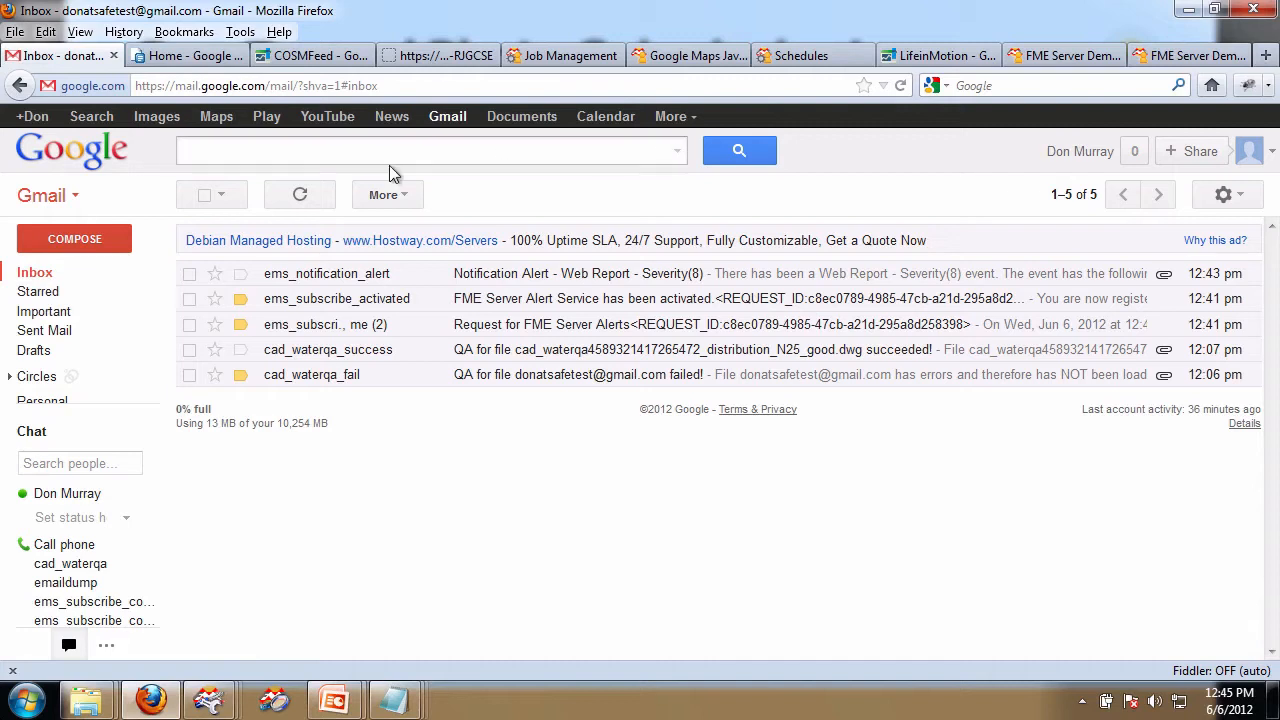
pyautogui.click(299, 194)
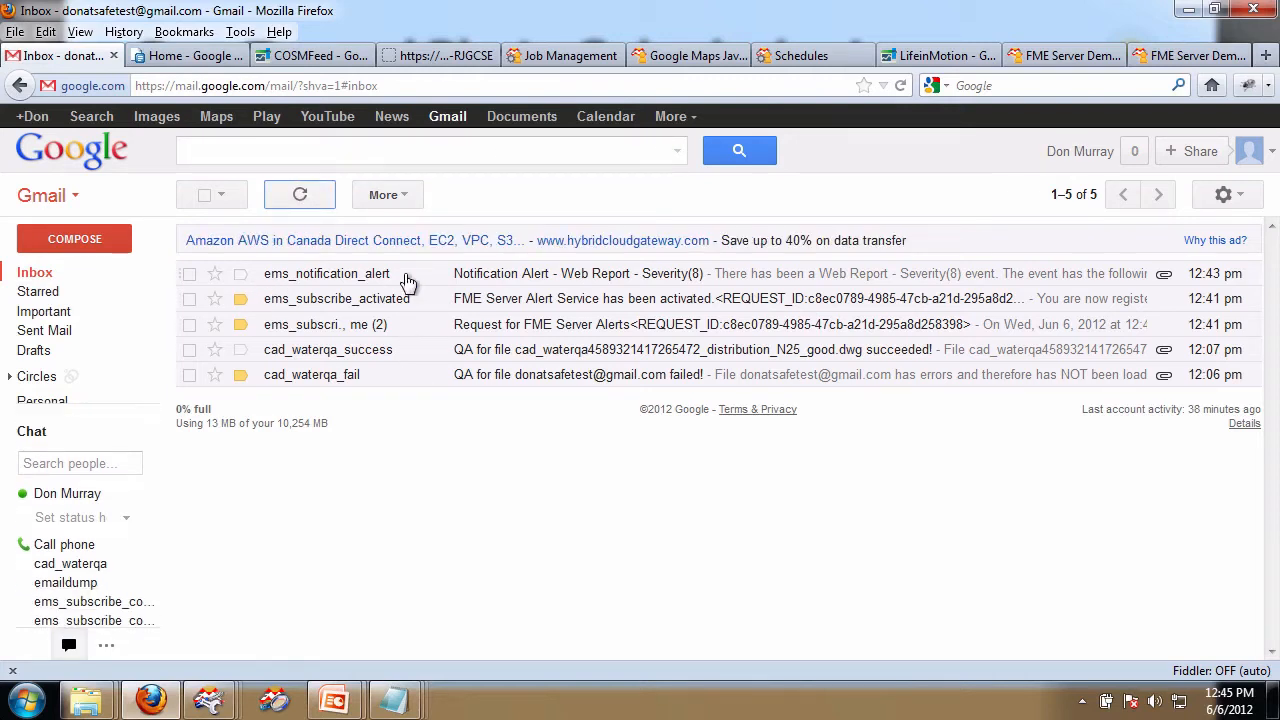
pyautogui.click(299, 194)
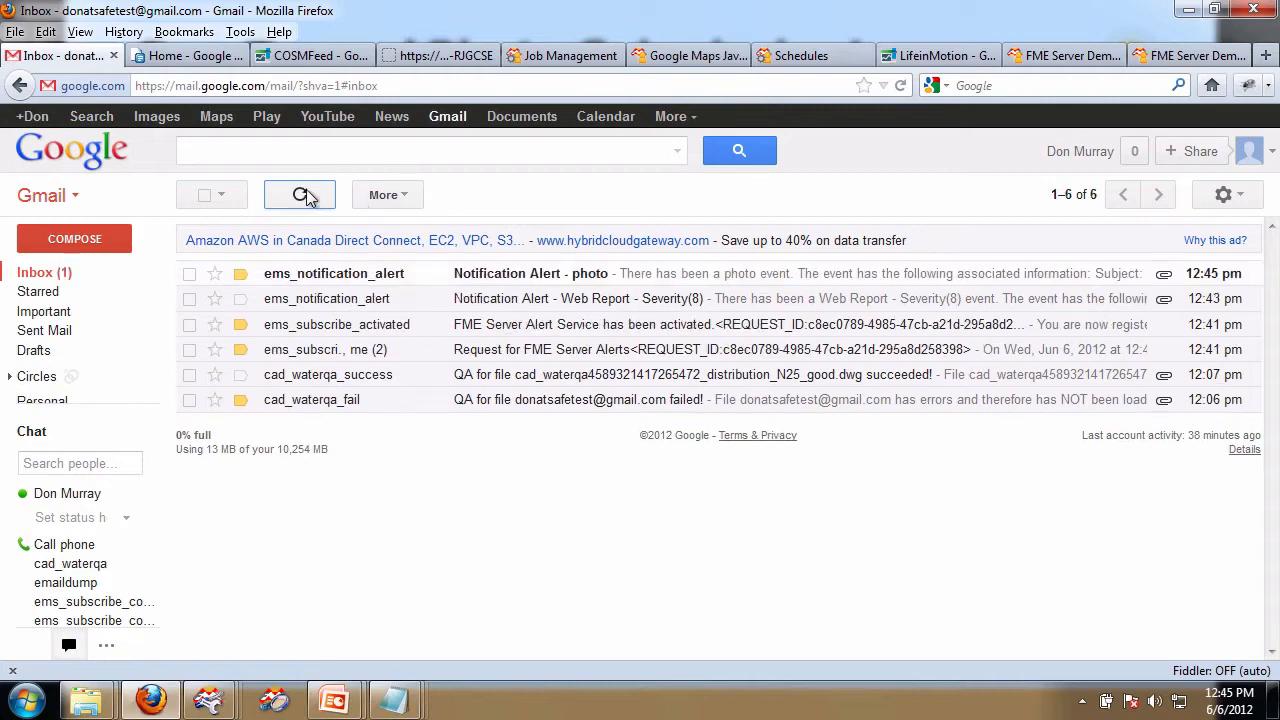
pyautogui.click(333, 273)
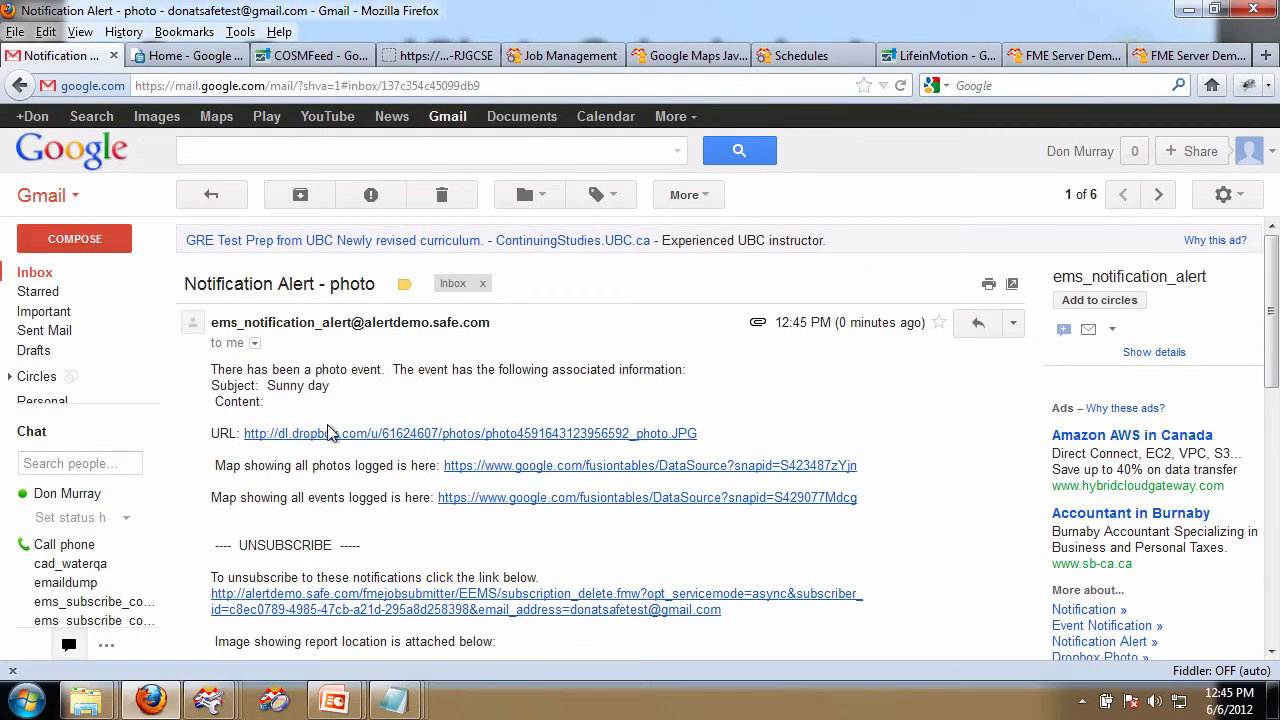
pyautogui.moveTo(343, 435)
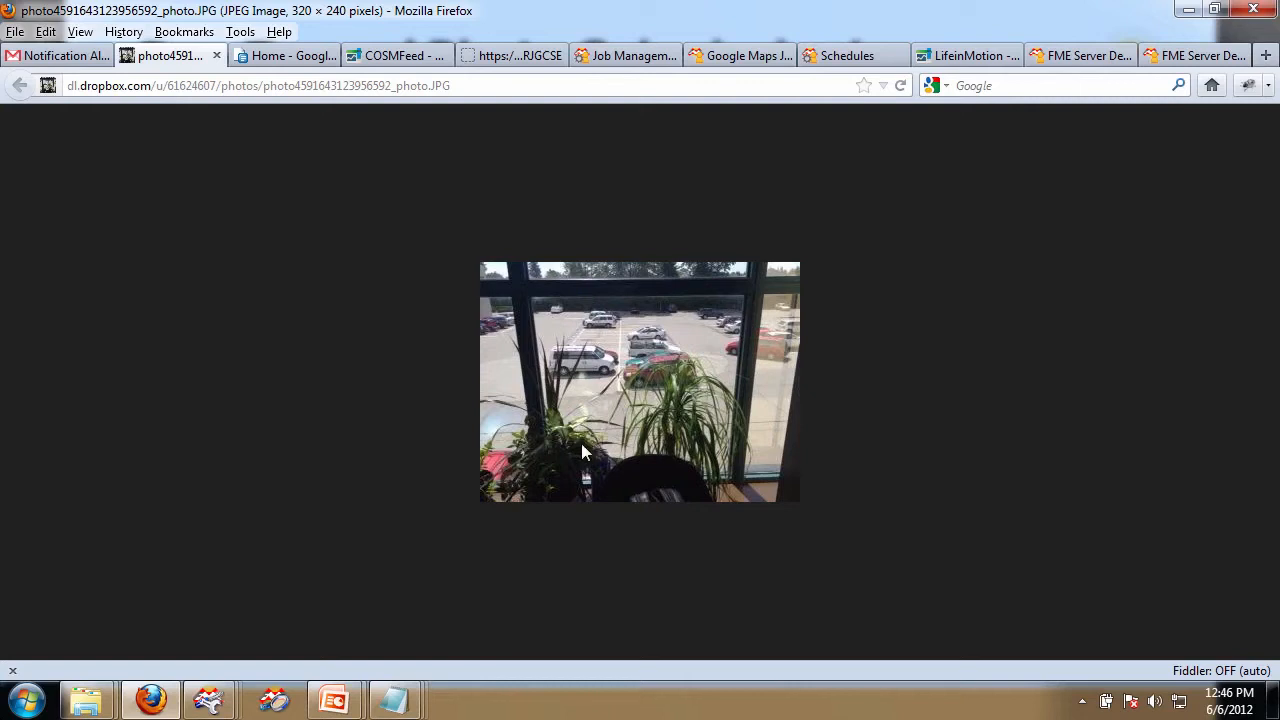
pyautogui.moveTo(670, 368)
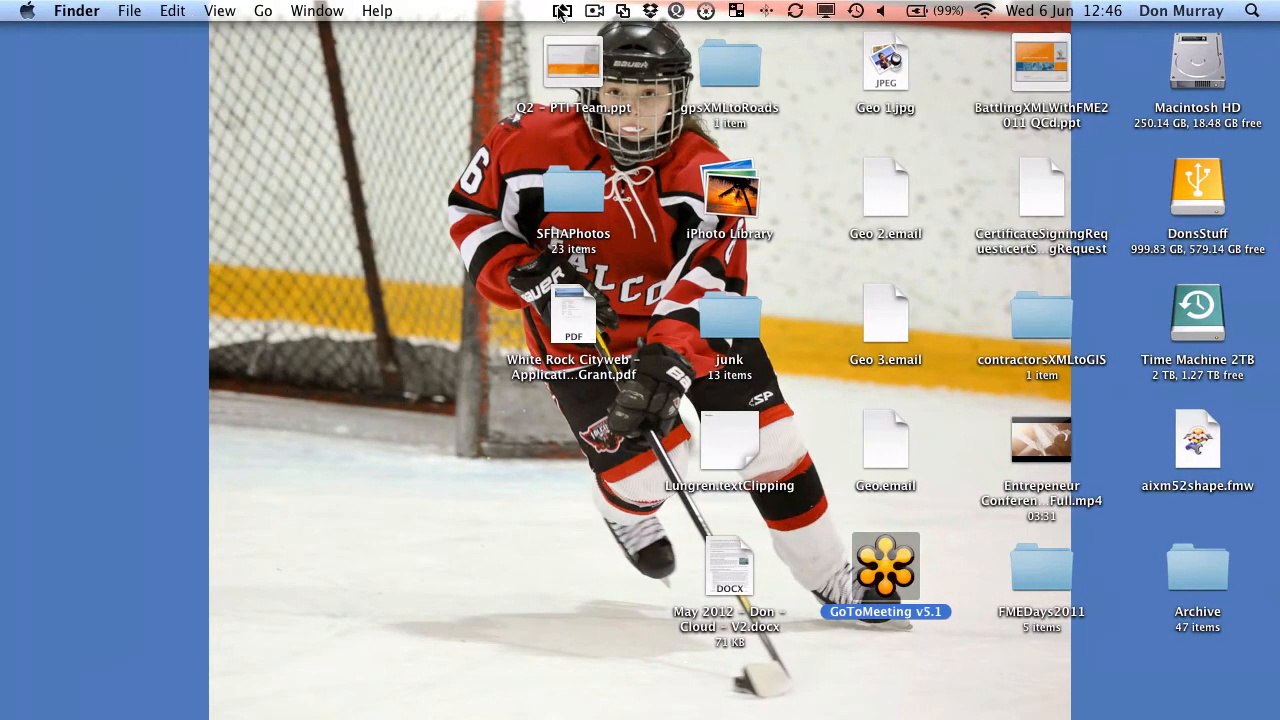
# Open AirServer's menu from the Mac menu bar
pyautogui.click(553, 11)
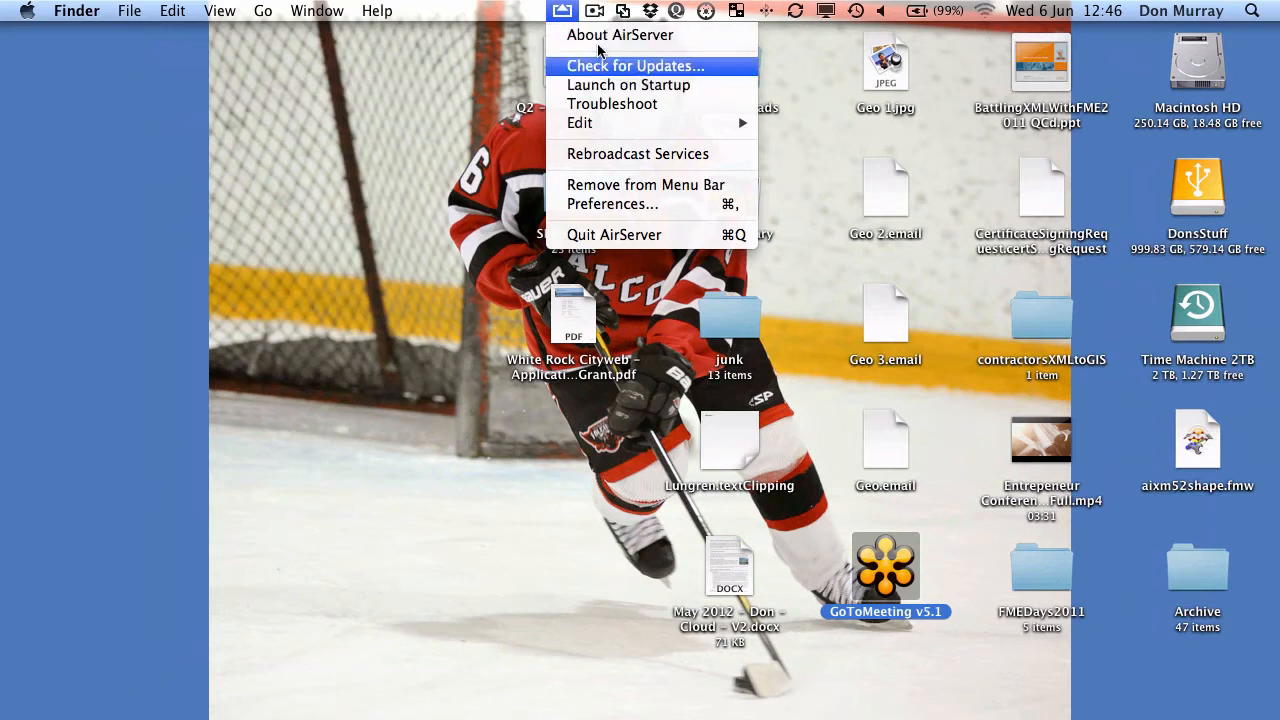
pyautogui.moveTo(611, 234)
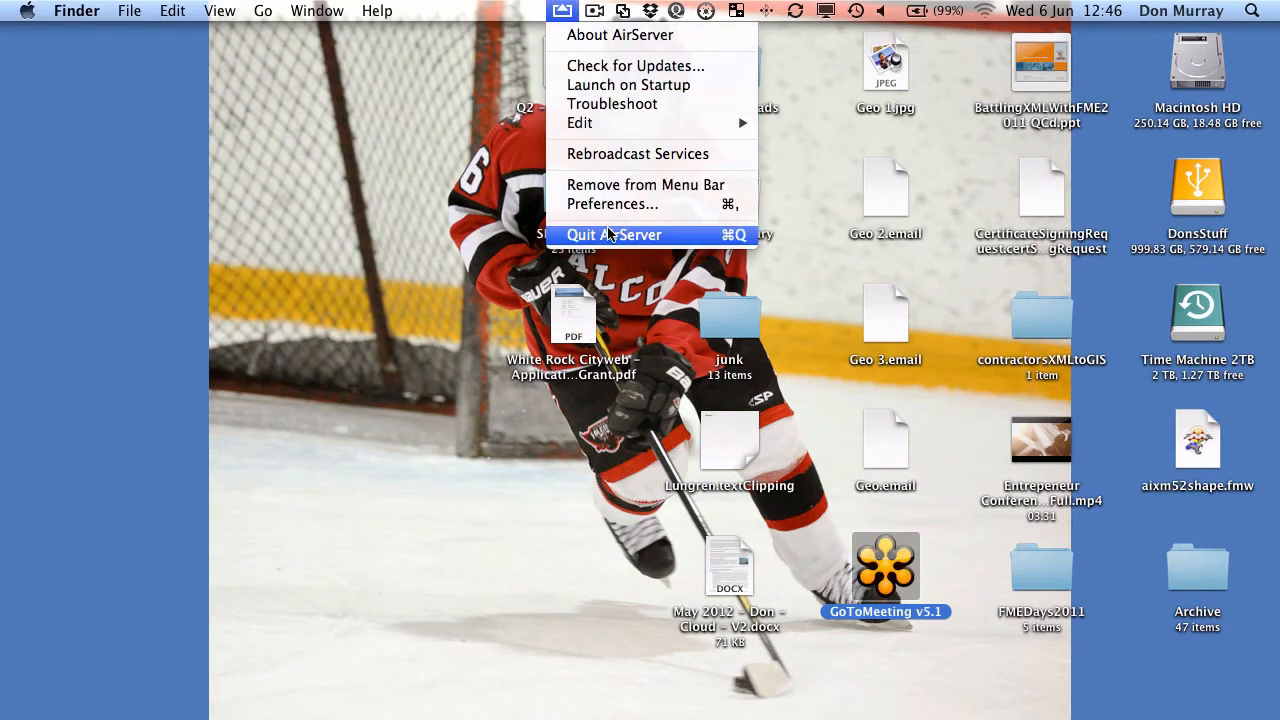
pyautogui.moveTo(334, 79)
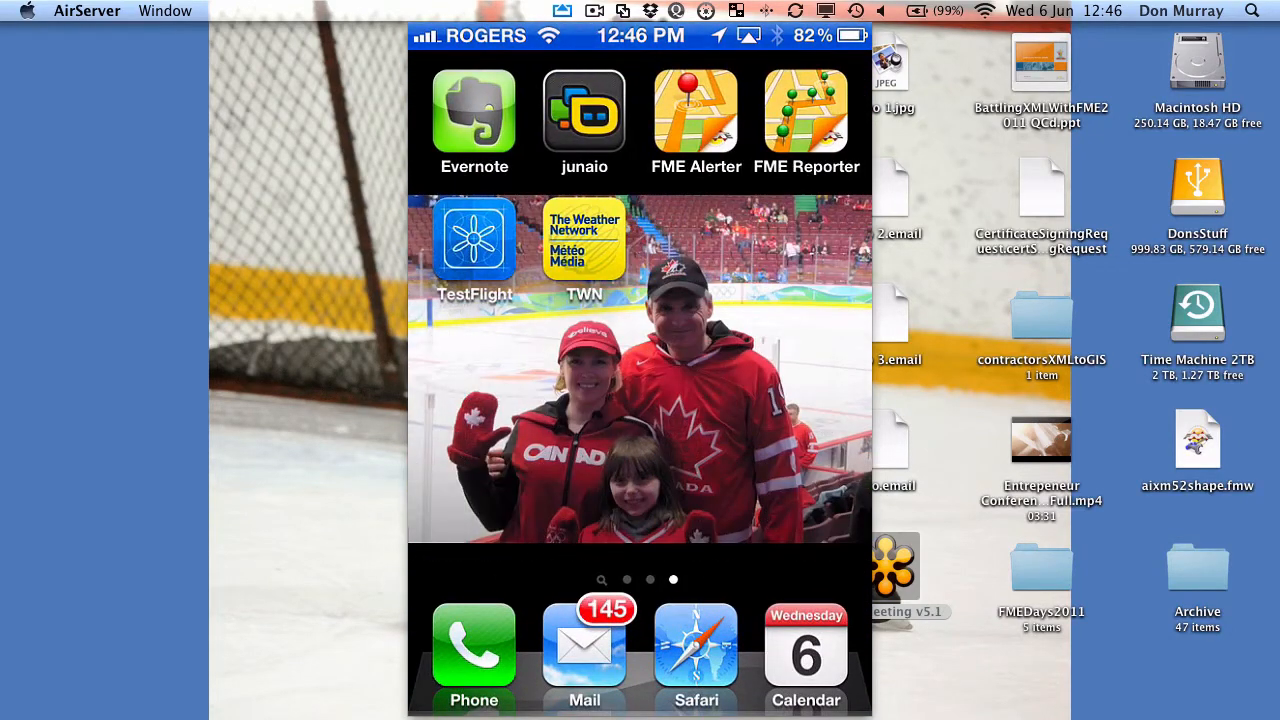
# In FME Reporter settings, replace the old message title with 'sunny day'
pyautogui.click(695, 110)
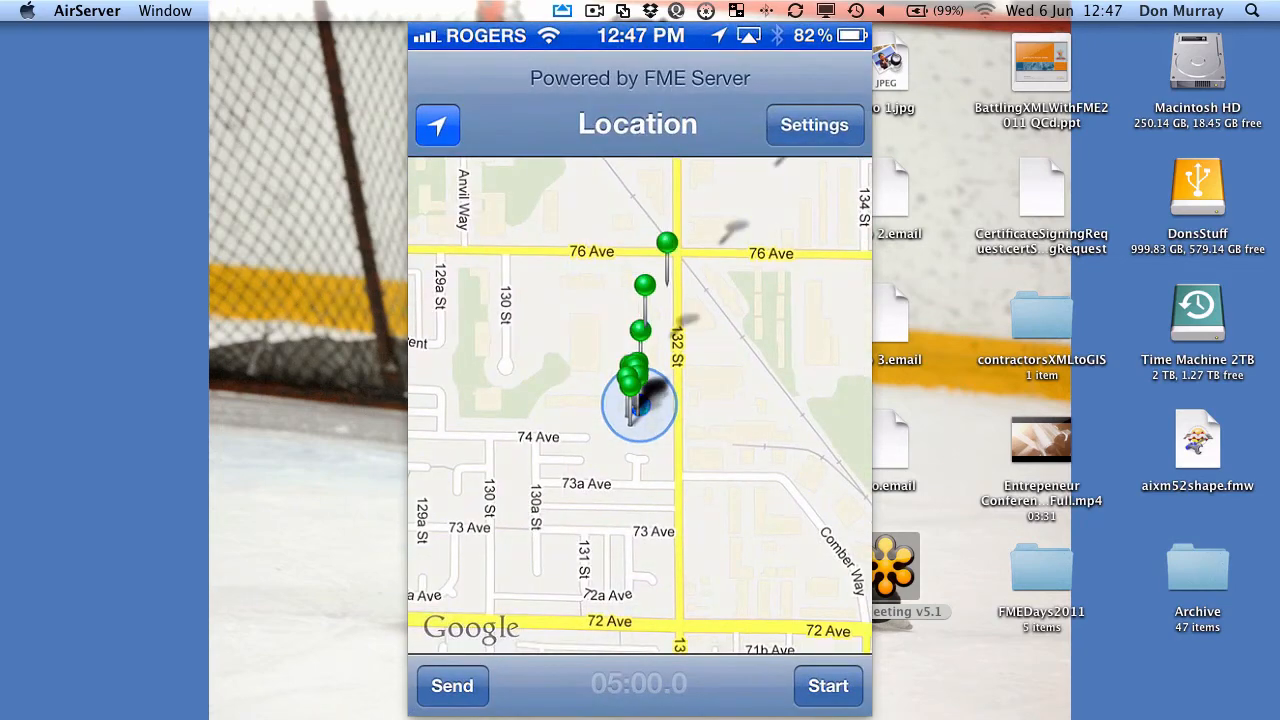
pyautogui.click(814, 124)
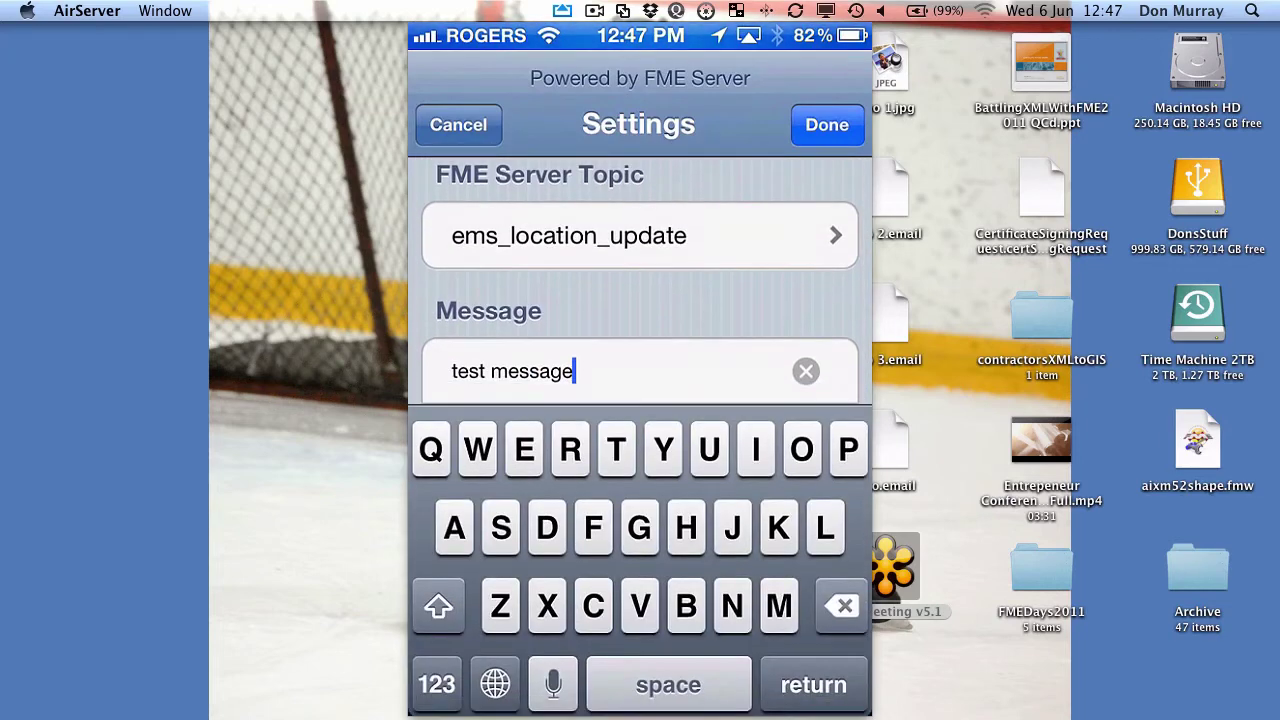
pyautogui.click(805, 371)
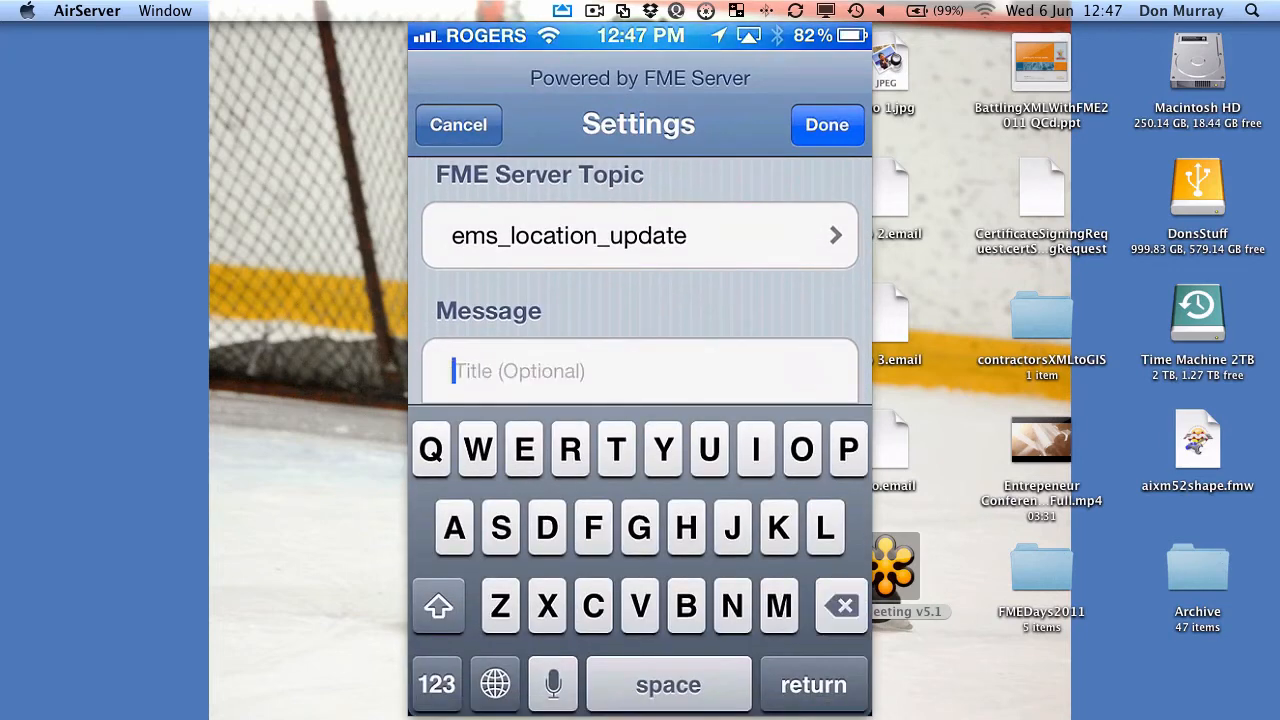
pyautogui.write('sunny day')
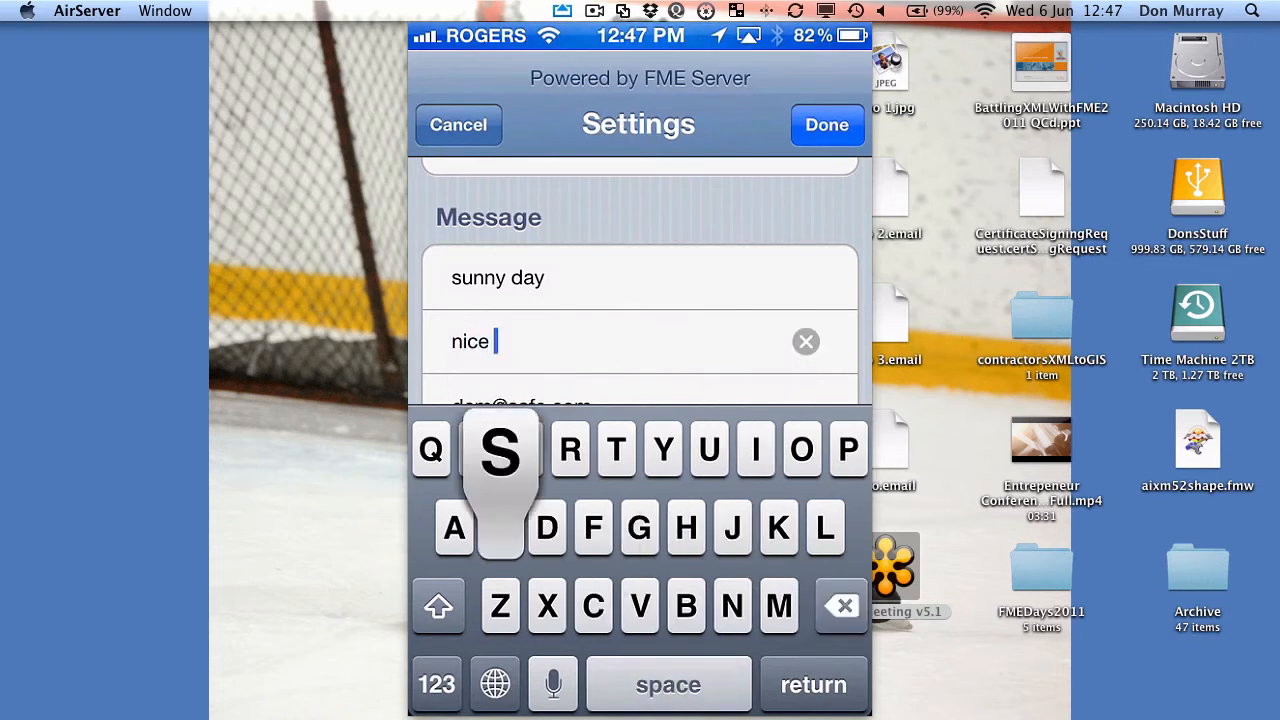
pyautogui.write('sunny d')
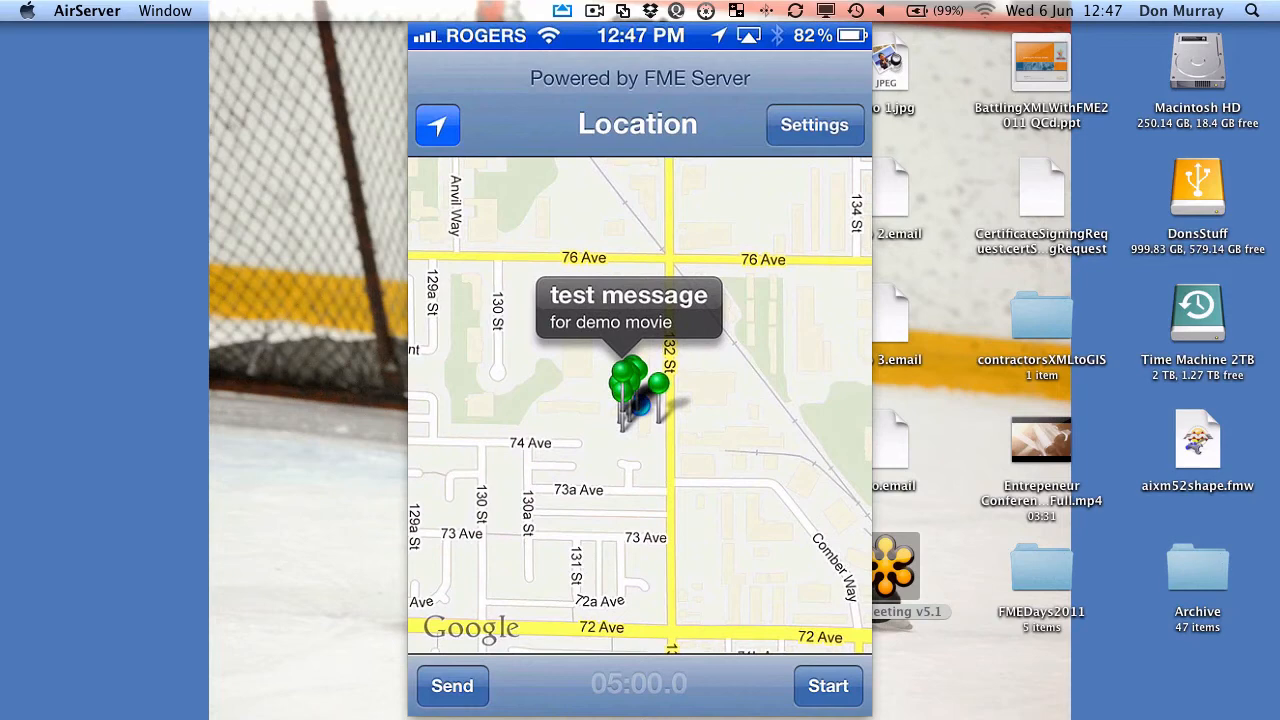
# Reopen FME Reporter settings to check the new sunny day message
pyautogui.click(814, 125)
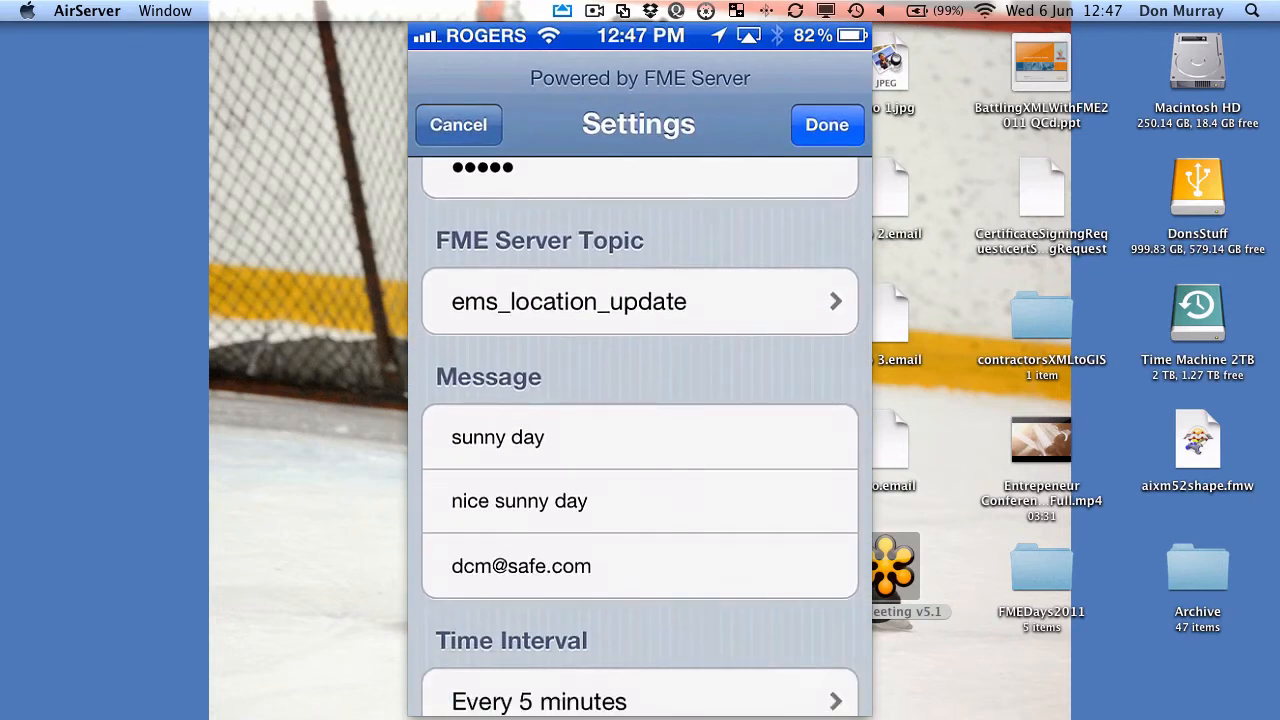
pyautogui.scroll(-3)
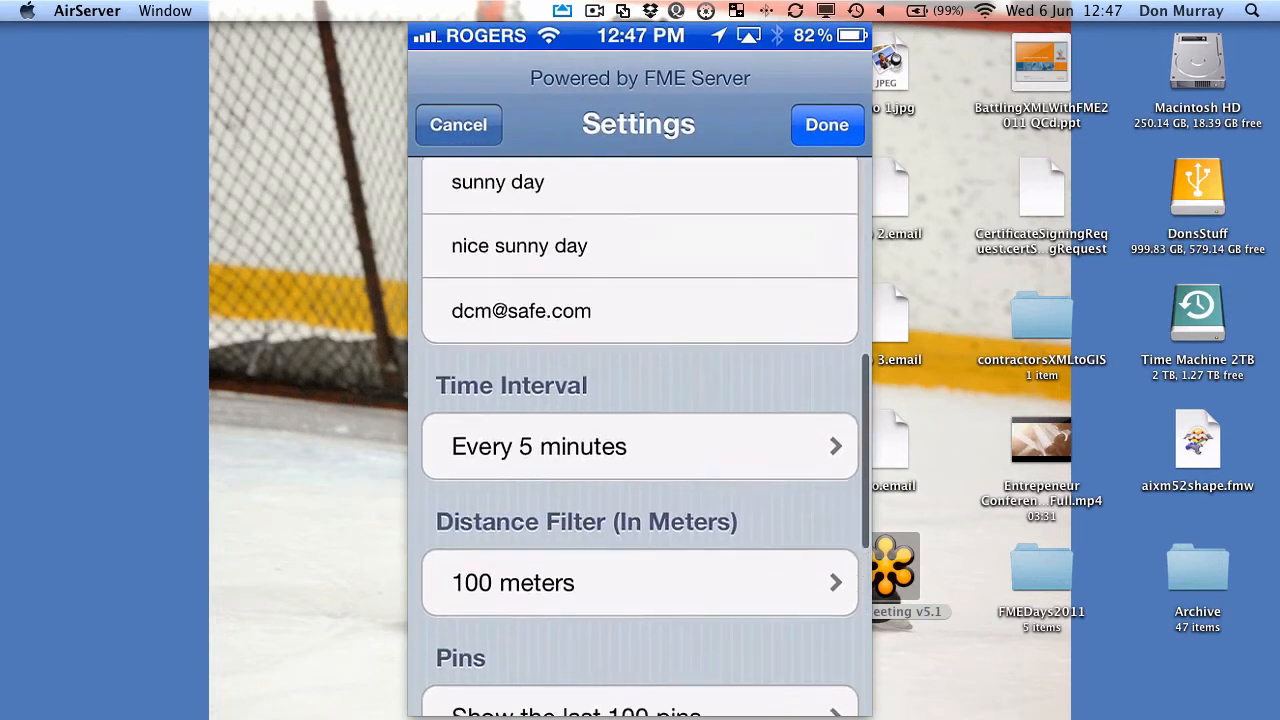
pyautogui.click(827, 124)
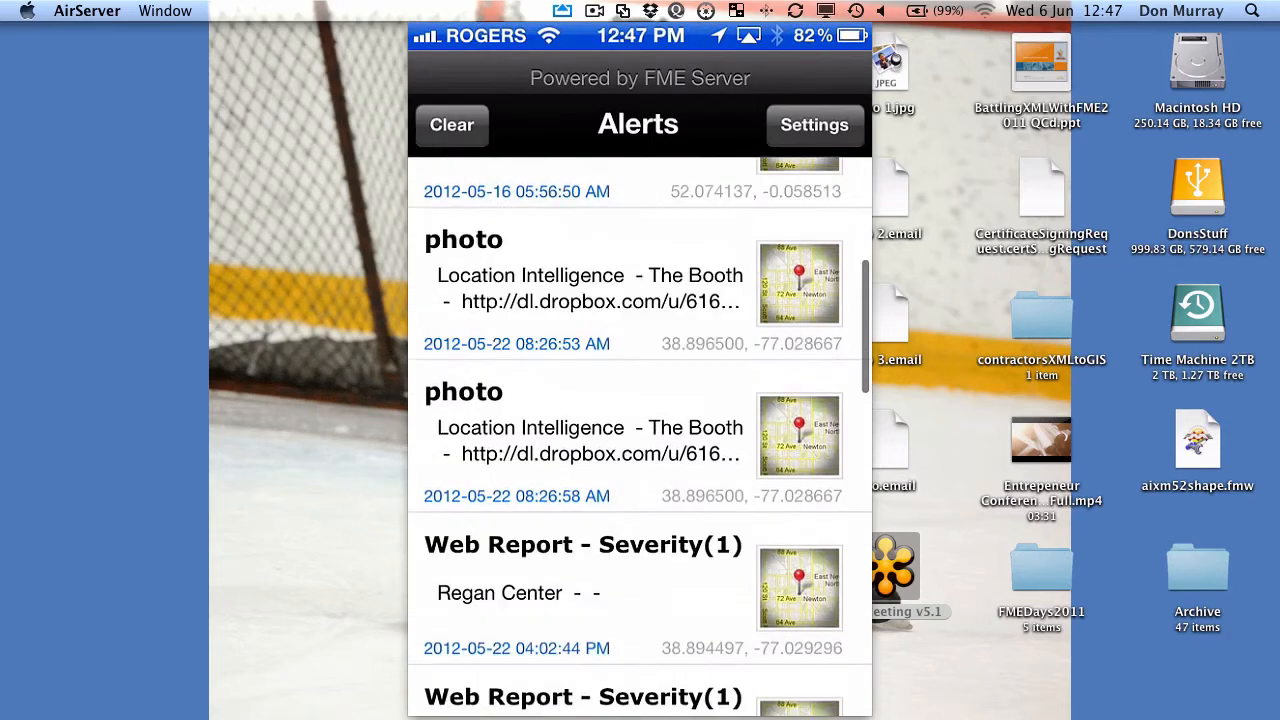
# Open the newest Sunny day photo alert and show its location on the map
pyautogui.scroll(-3)
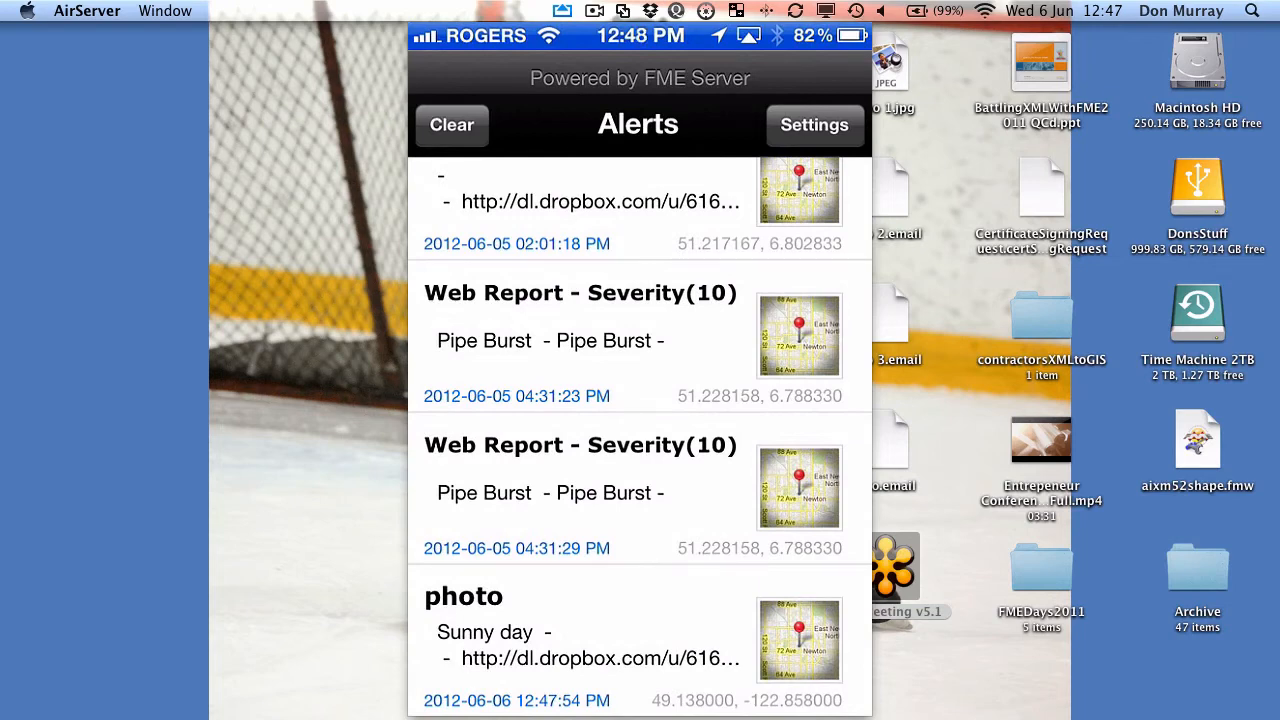
pyautogui.click(814, 124)
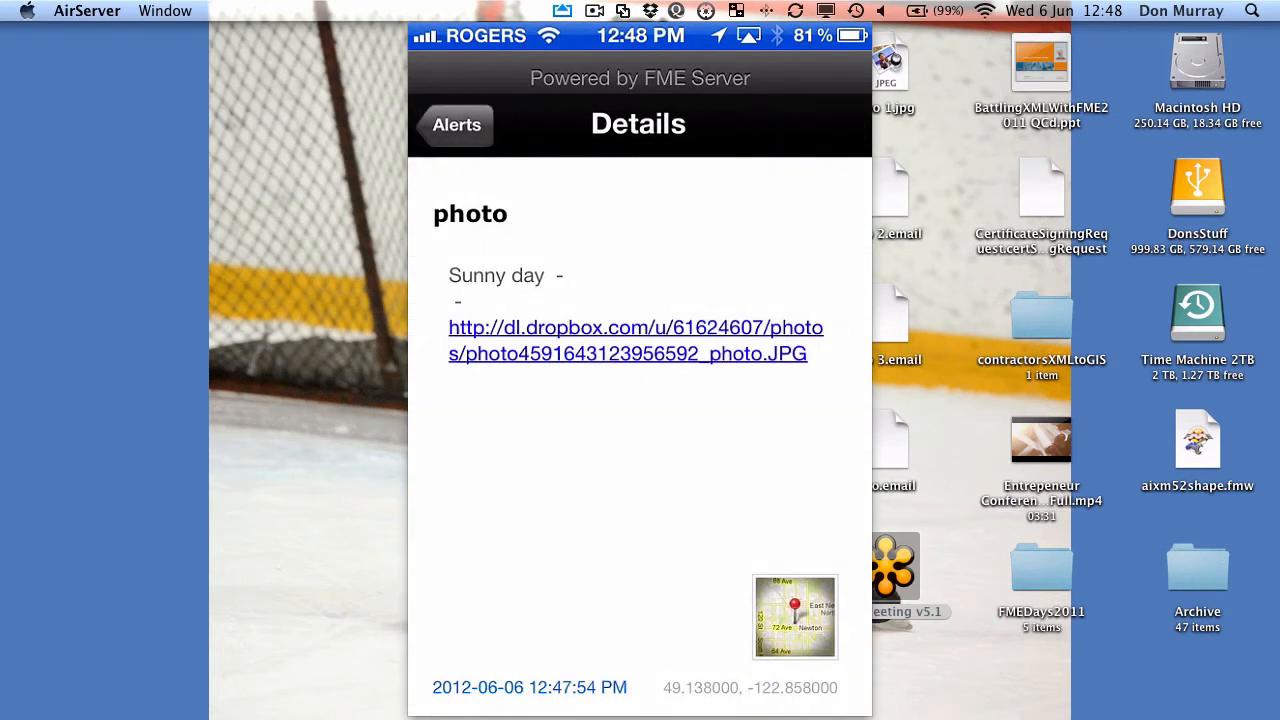
pyautogui.click(796, 618)
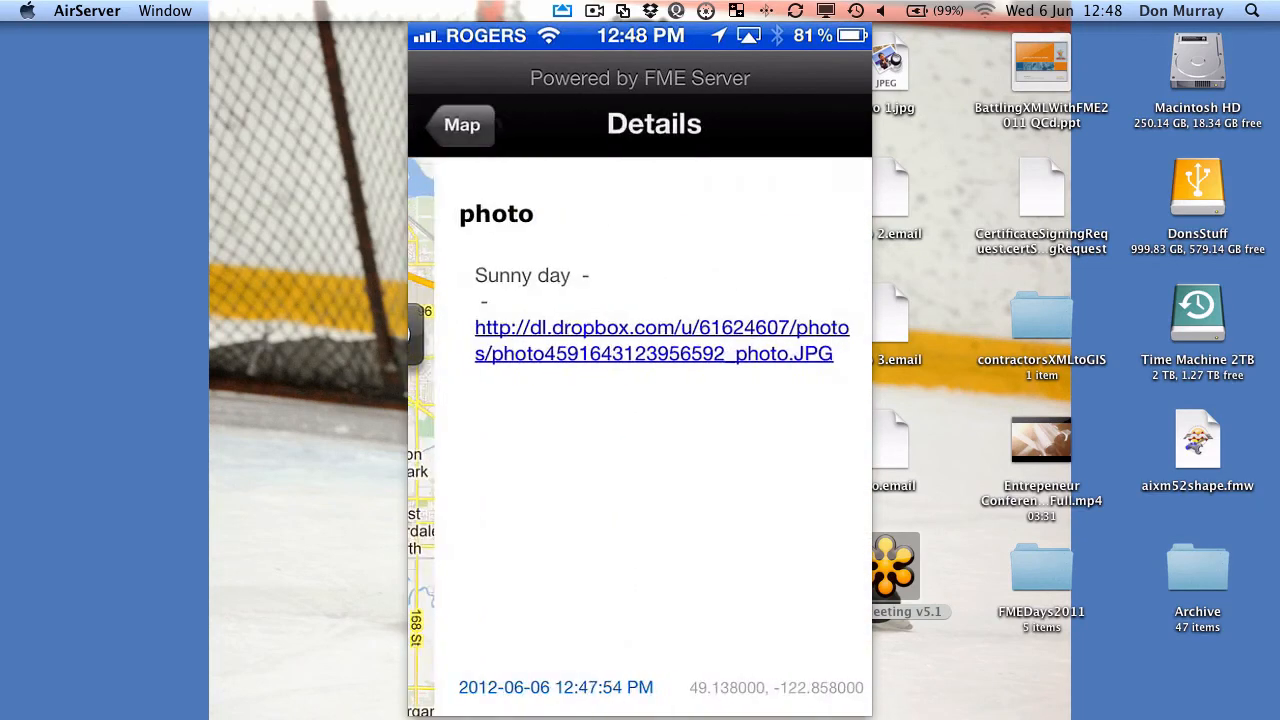
pyautogui.click(662, 340)
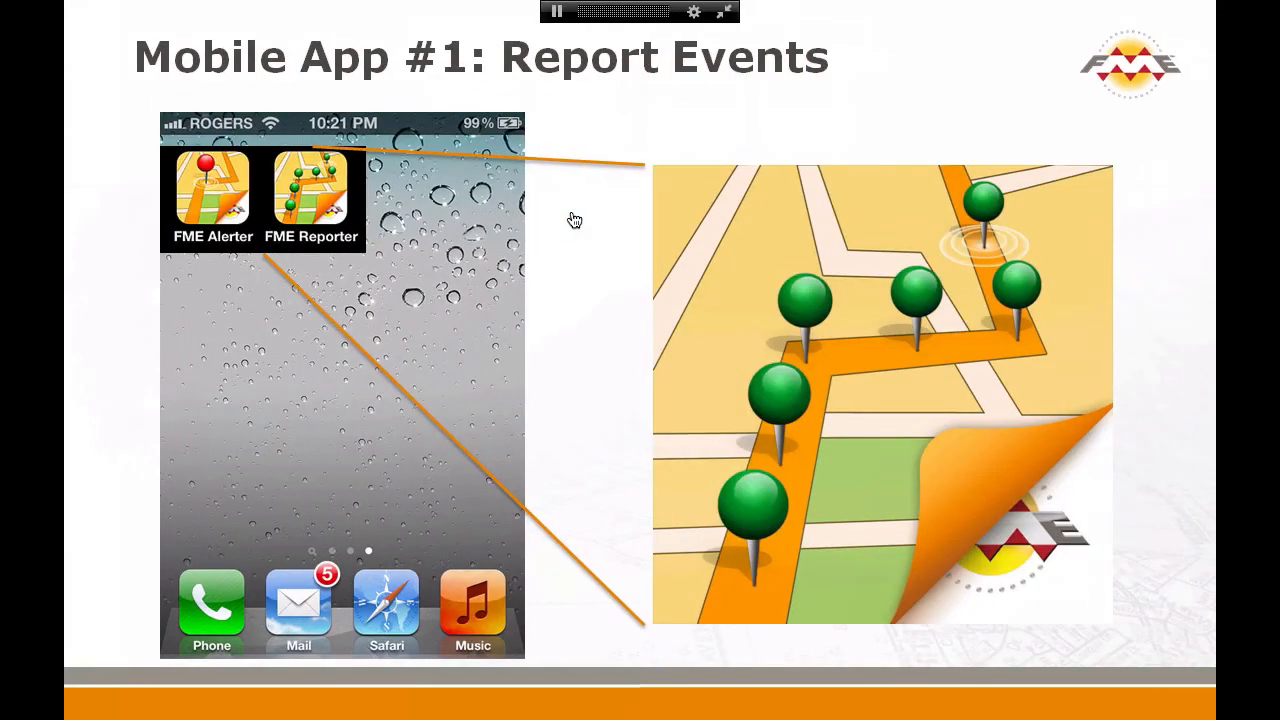
# Advance to the Mobile App #2: Event Notification slide
pyautogui.press('Right')
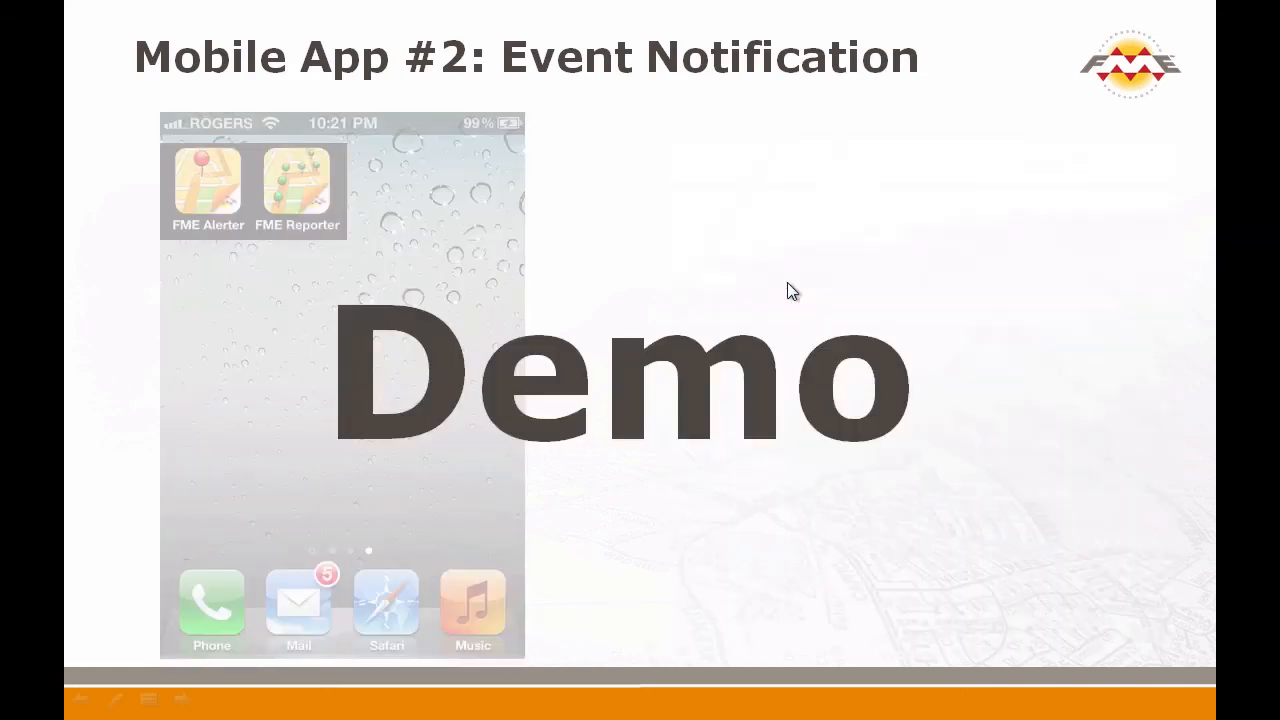